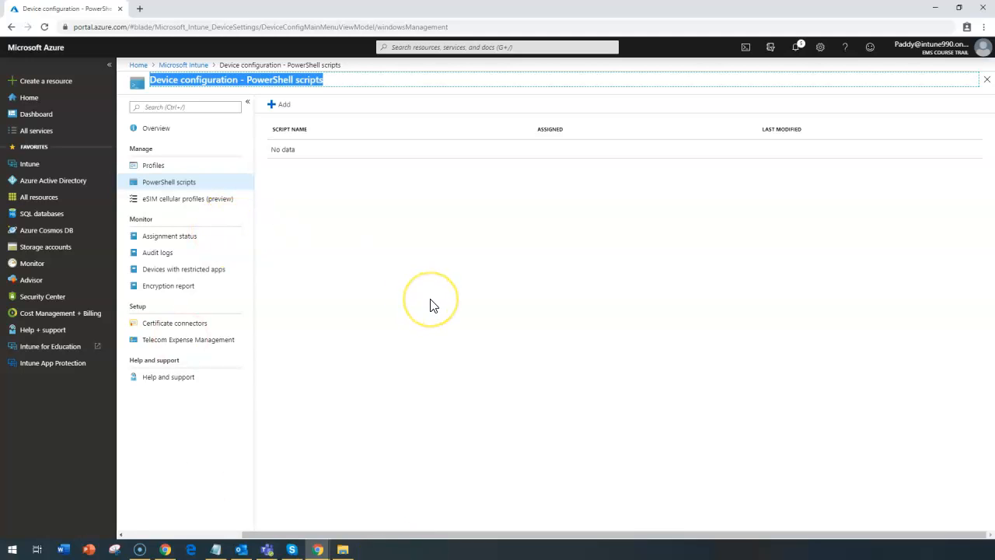
mouse_move(397, 392)
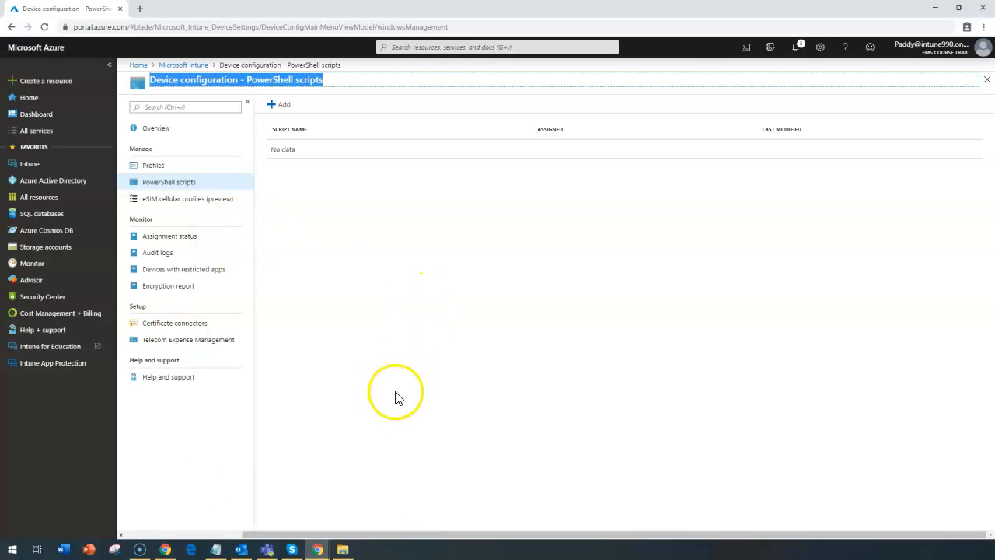
mouse_move(423, 210)
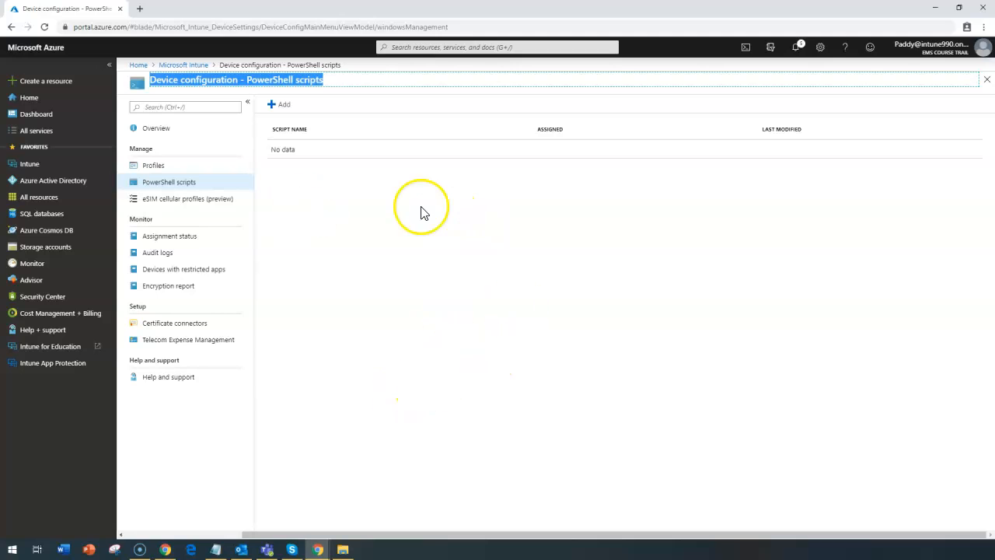
mouse_move(349, 85)
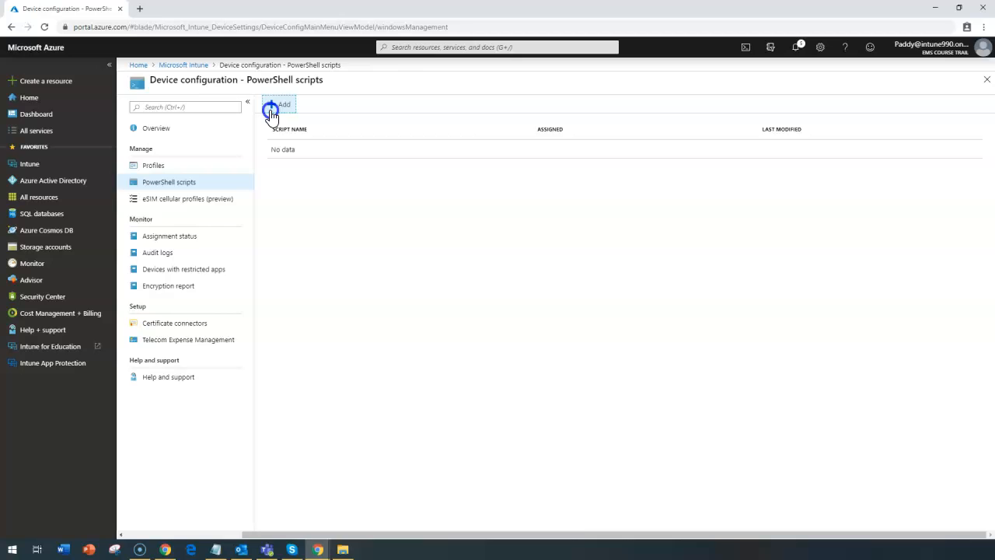
- Navigate to Device configuration > PowerShell scripts in Intune
click(280, 104)
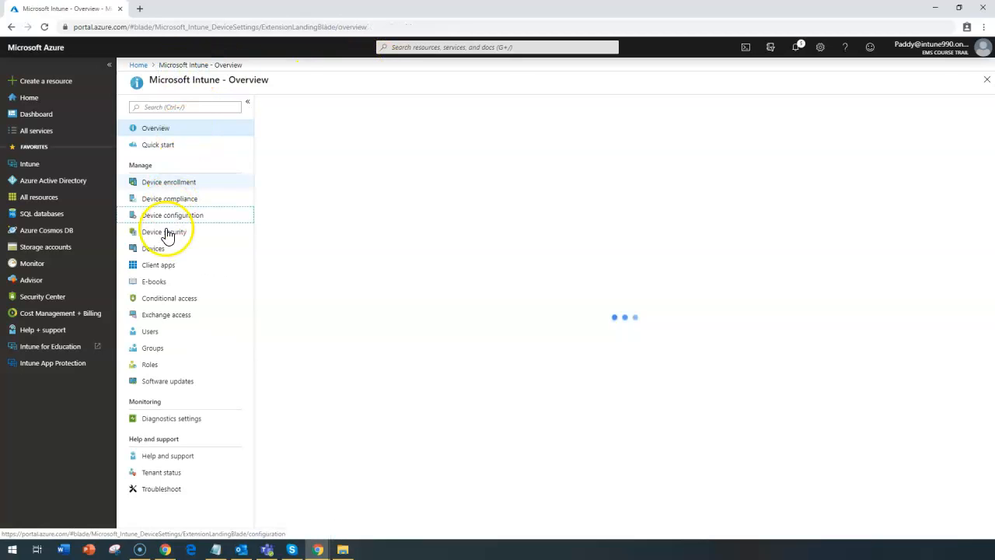
click(171, 214)
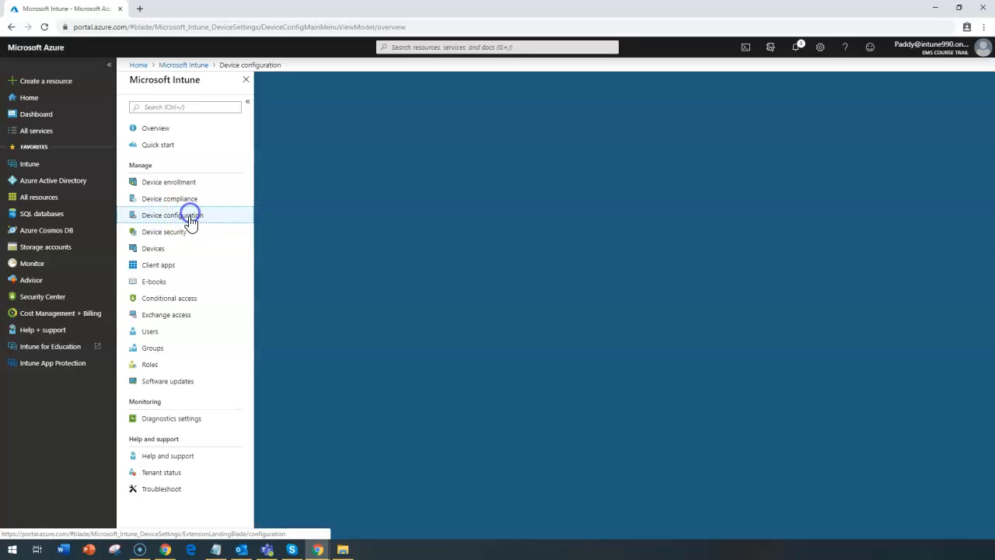
click(172, 215)
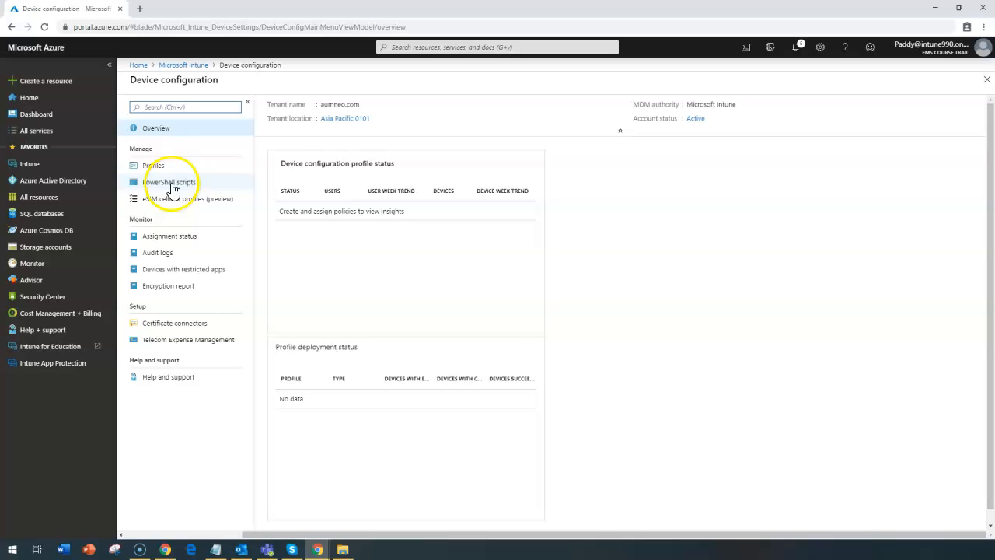
click(171, 182)
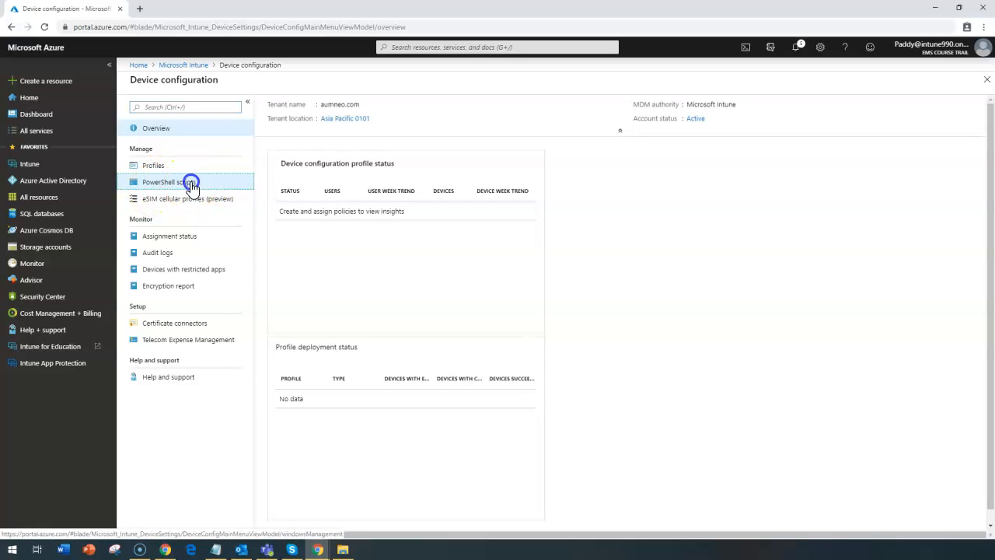
click(167, 182)
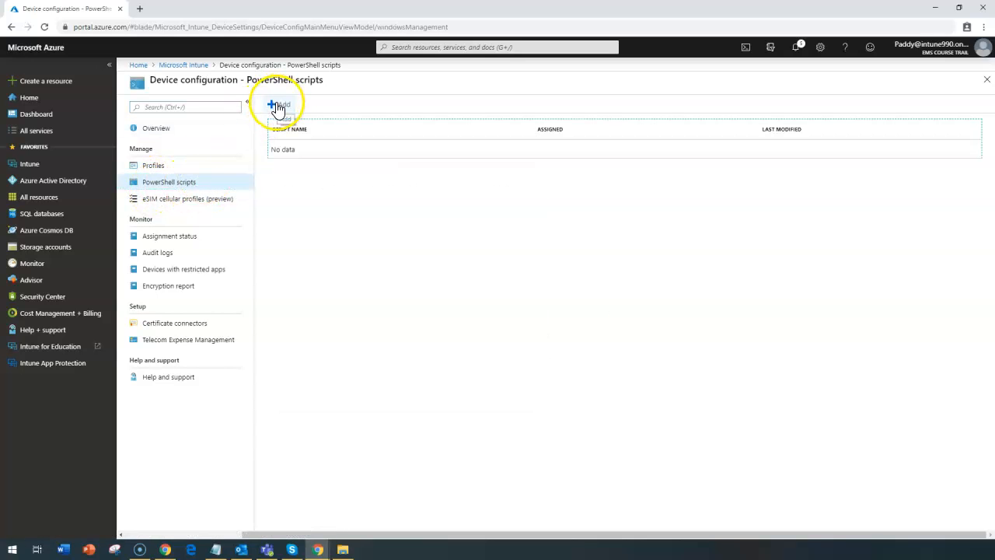
- Begin a new PowerShell script and show the local folder with the two .ps1 files
click(279, 106)
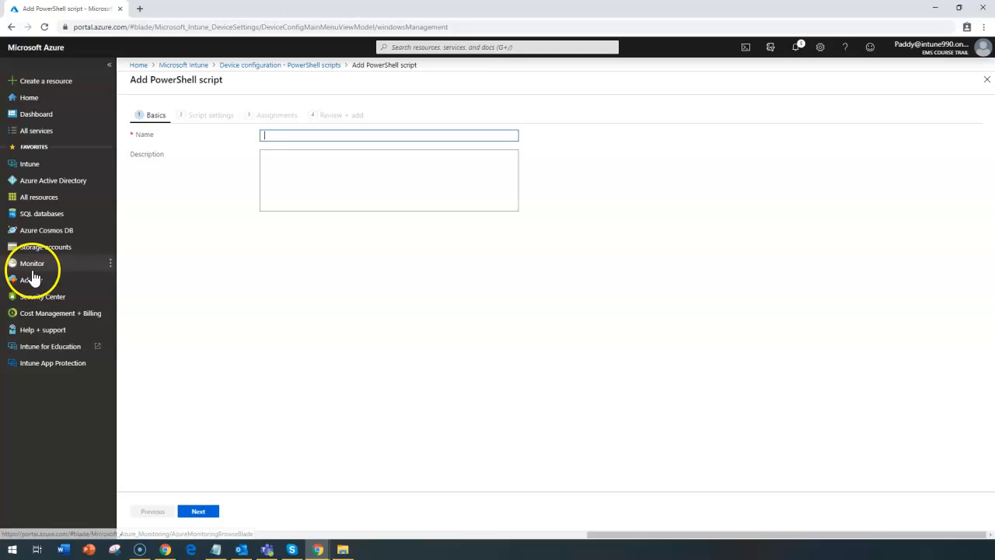
click(342, 551)
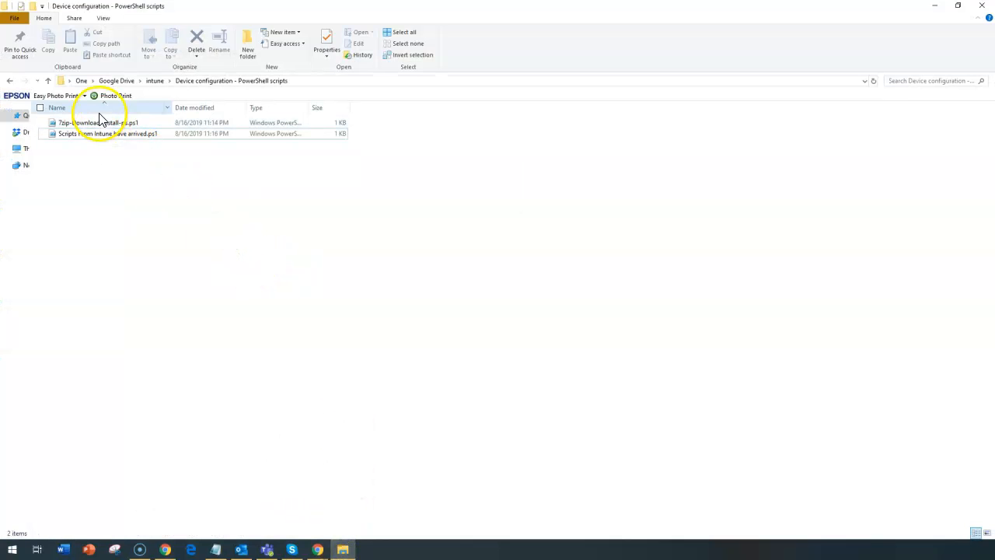
click(93, 121)
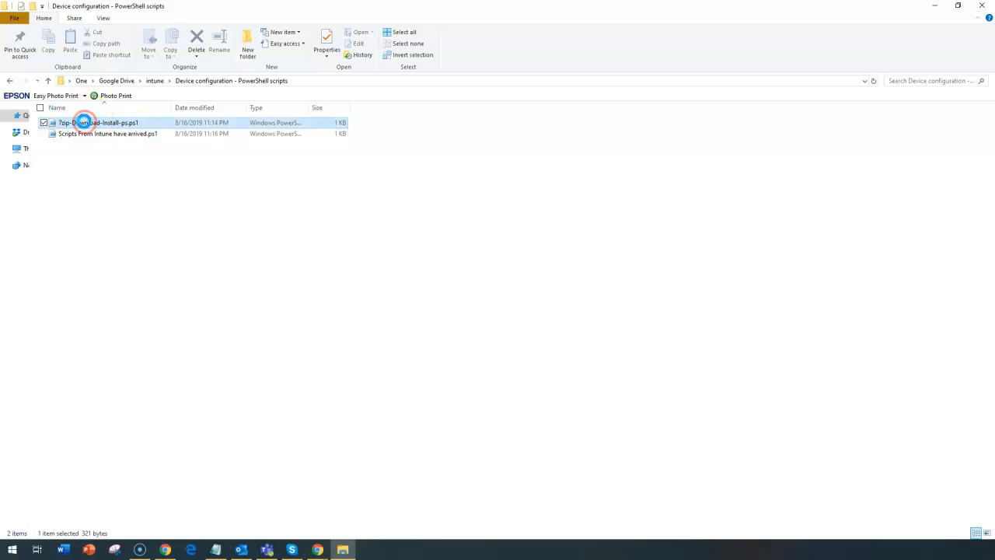
right_click(101, 121)
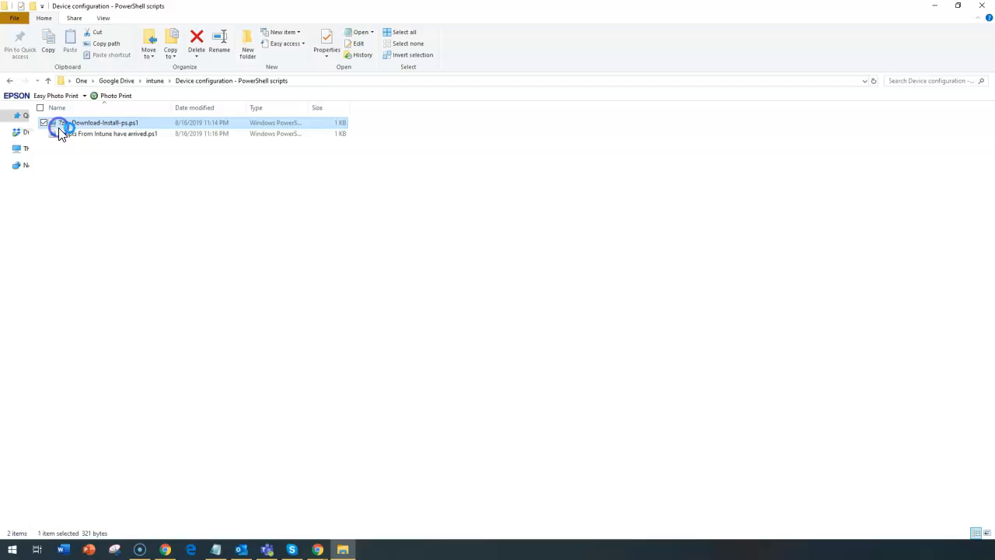
double_click(101, 123)
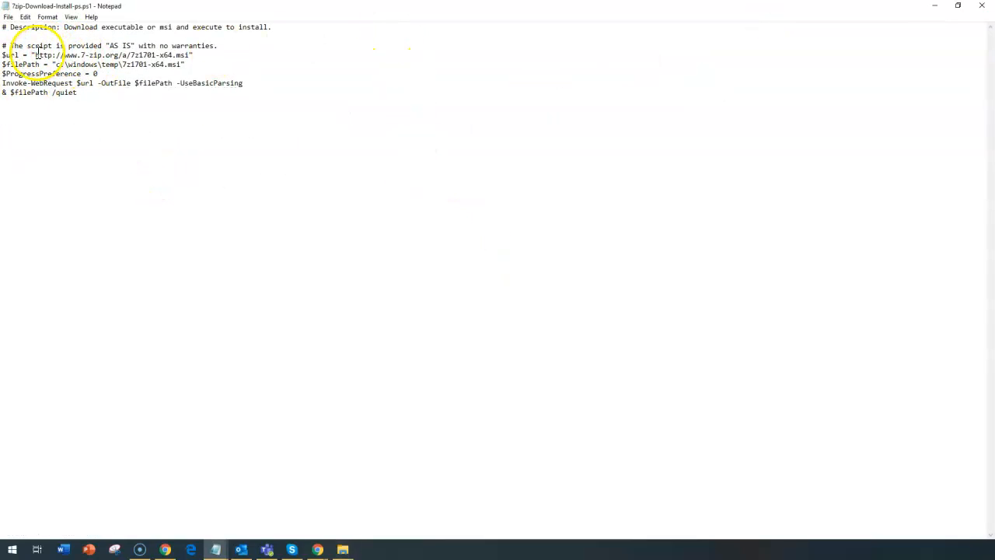
drag(37, 54, 188, 55)
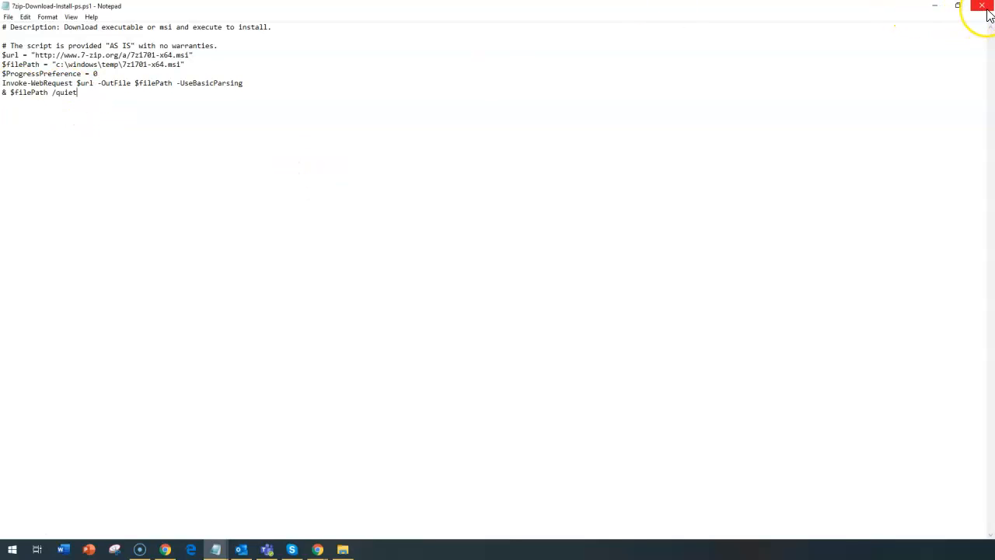
click(981, 6)
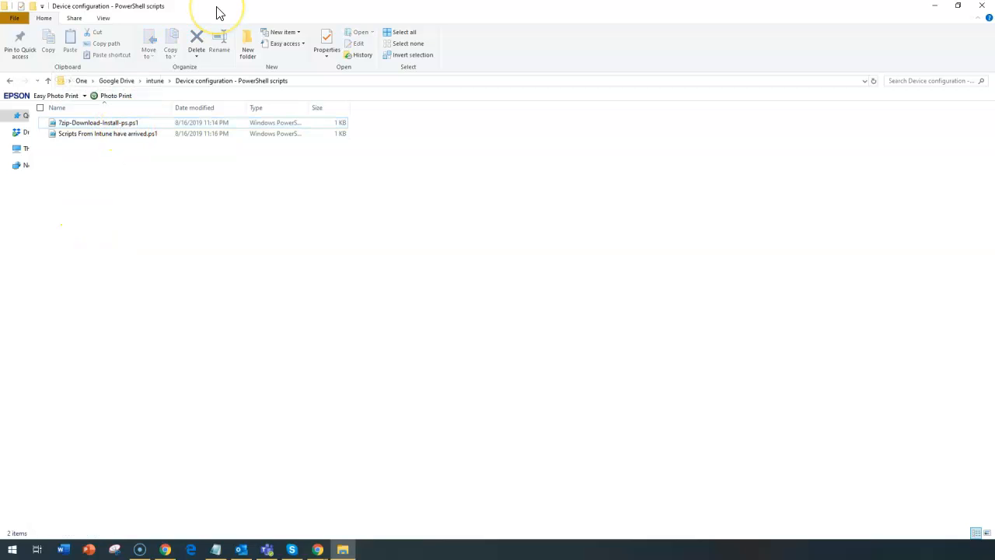
mouse_move(233, 182)
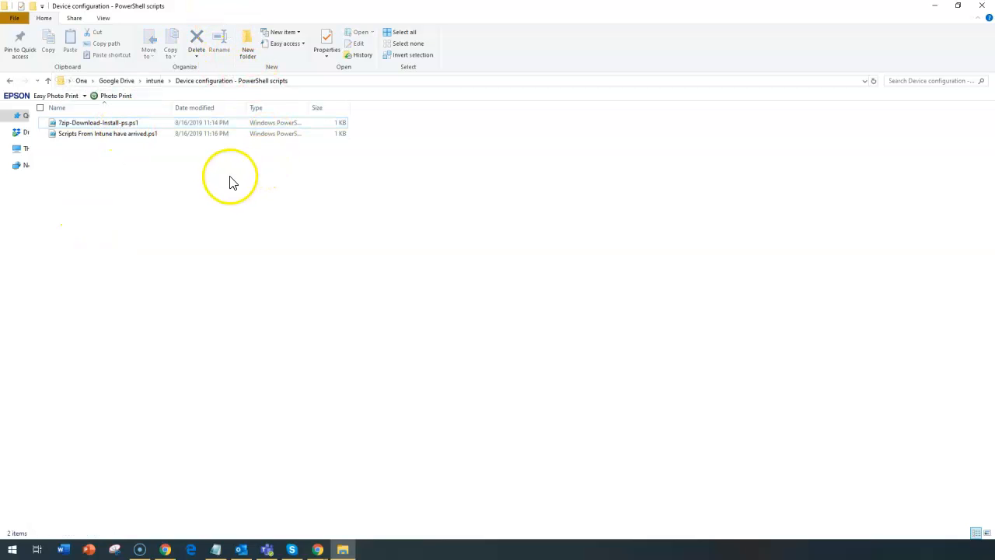
click(108, 134)
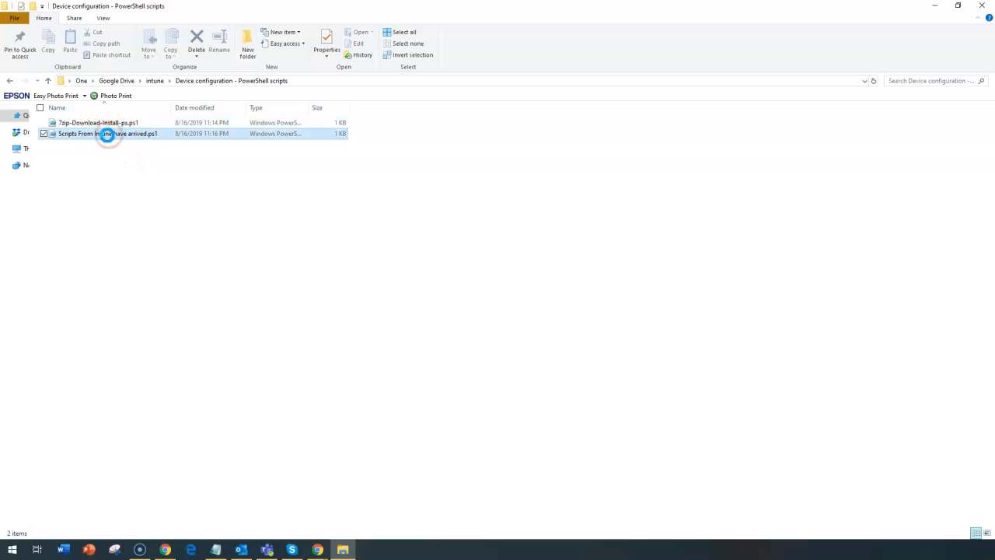
click(109, 133)
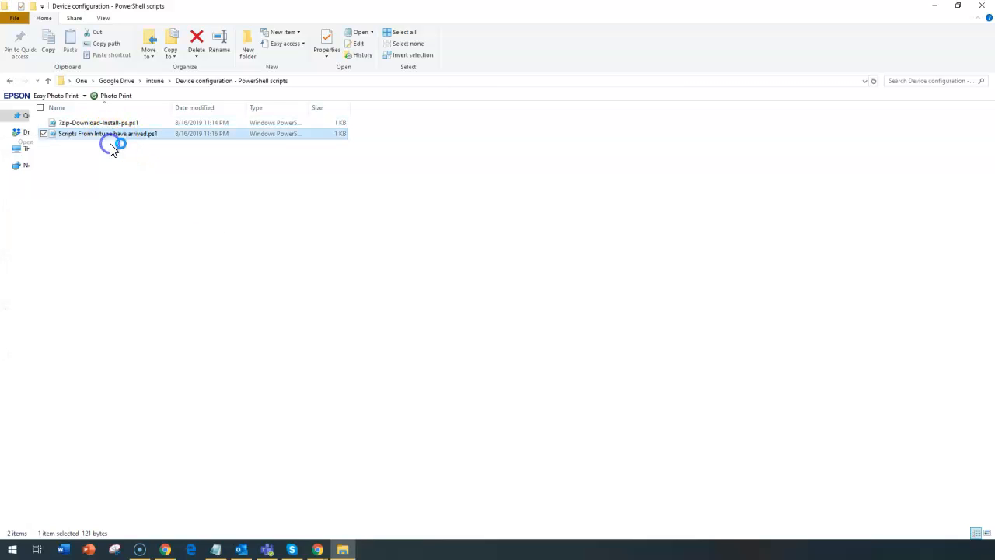
double_click(107, 133)
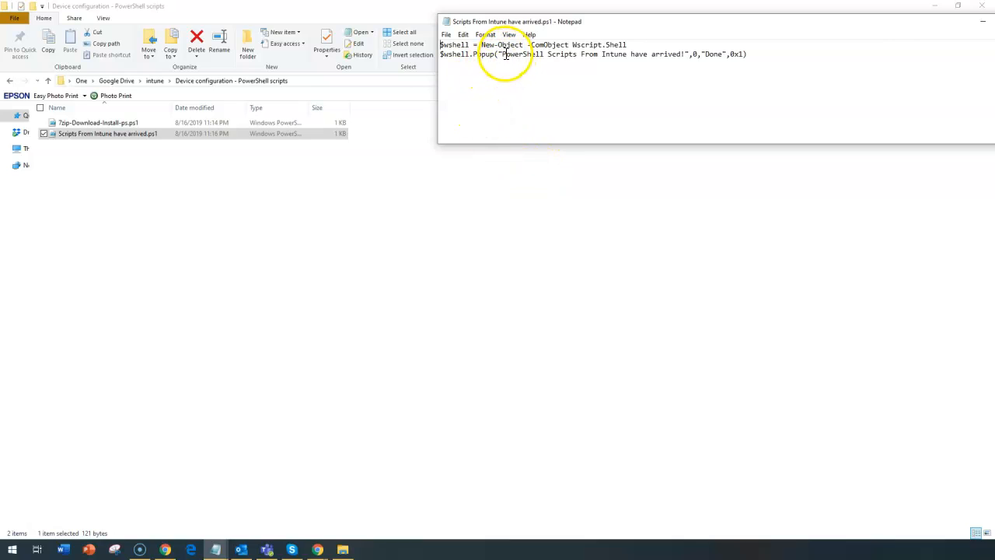
drag(503, 52, 644, 53)
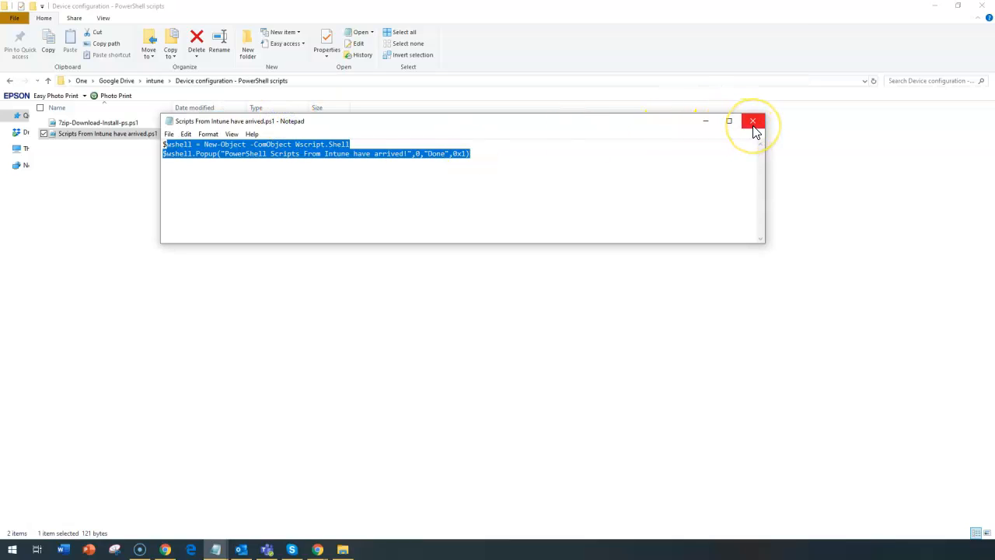
mouse_move(752, 121)
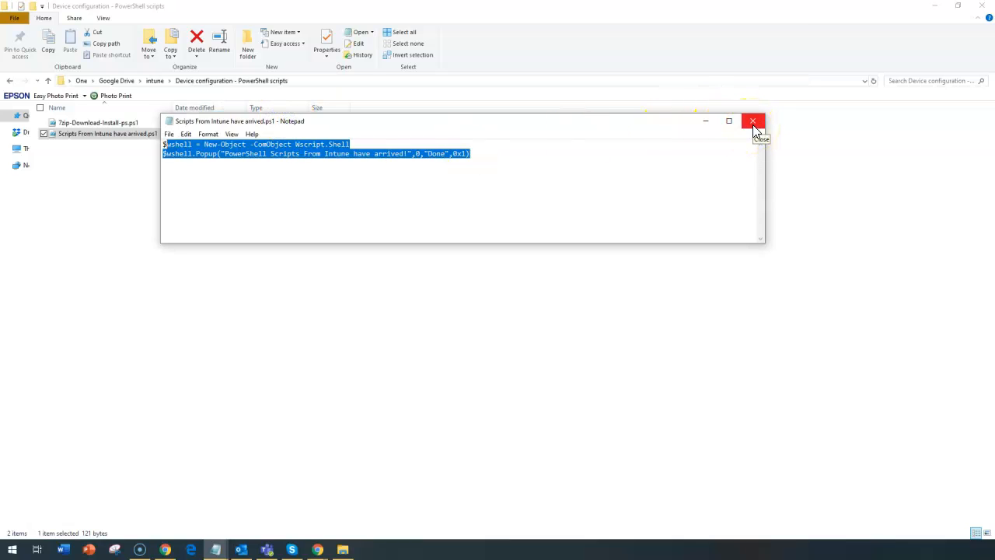
mouse_move(759, 124)
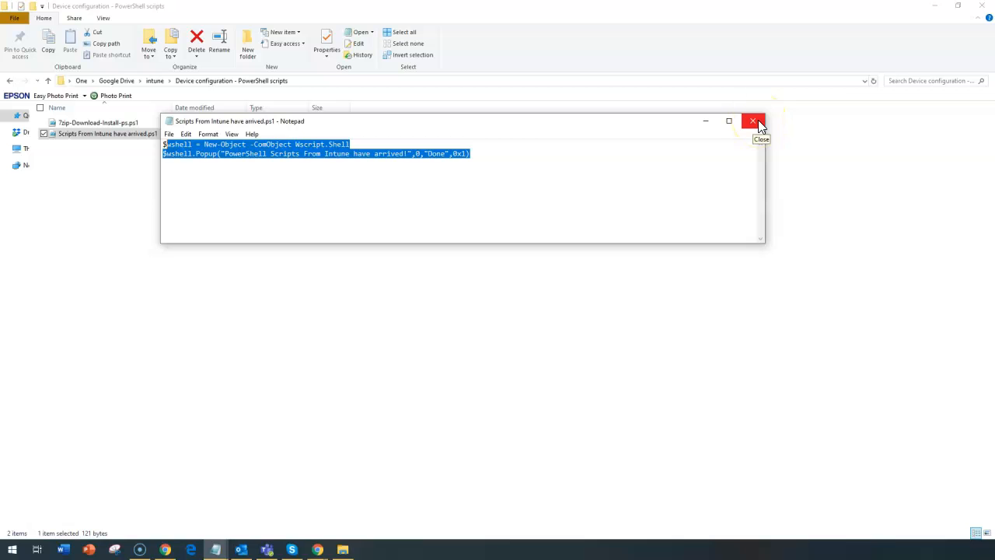
click(753, 121)
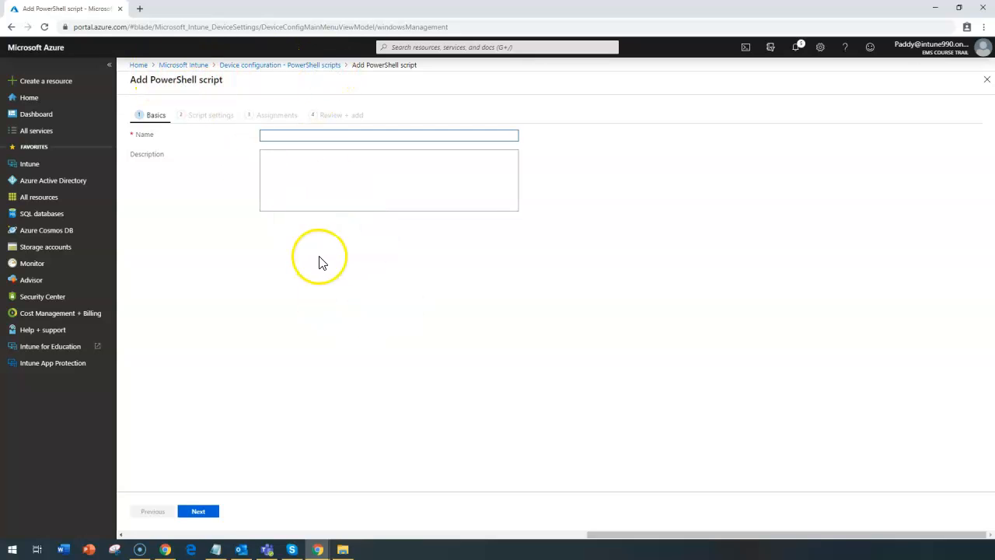
mouse_move(200, 74)
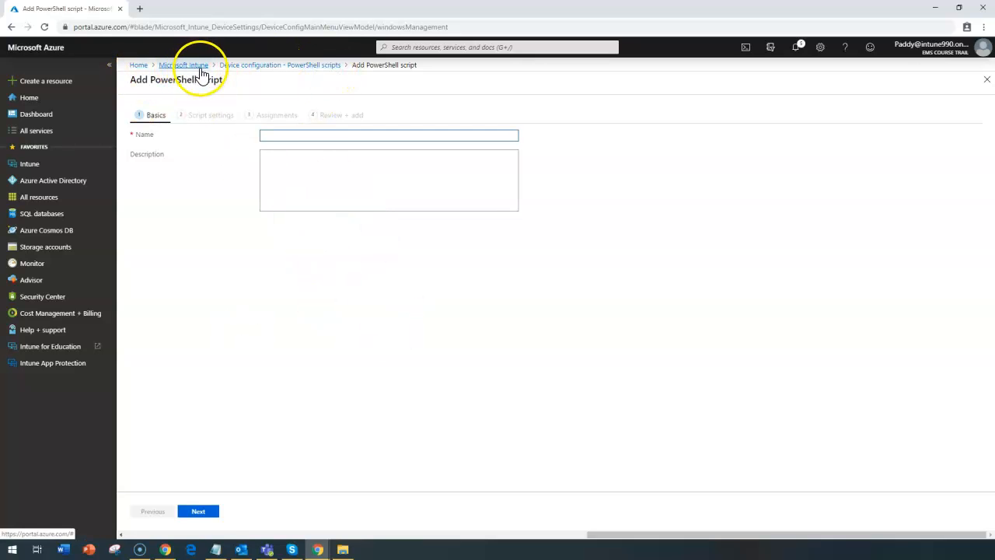
mouse_move(327, 70)
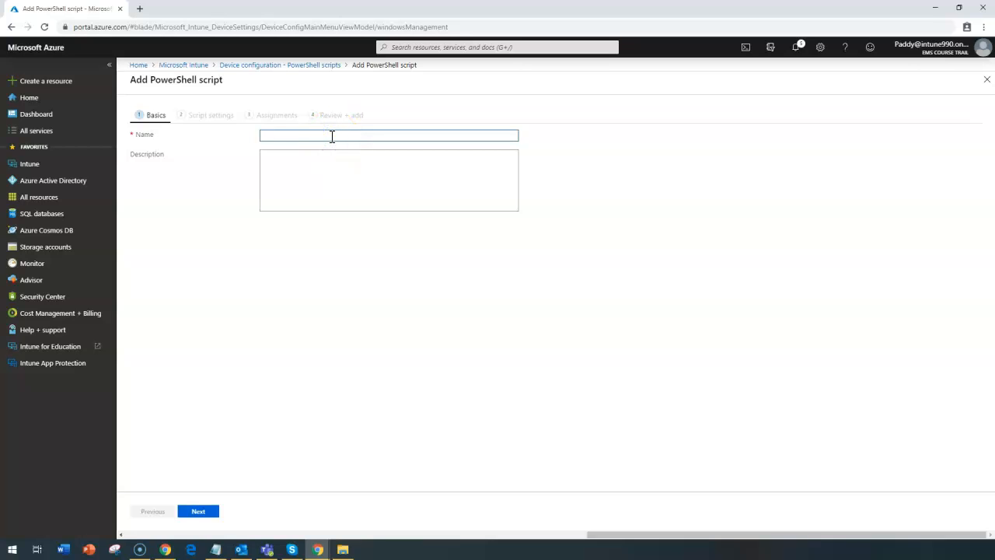
- Enter name '7zip Push' and description 'Installing 7zip package from internet', then continue
text(1)
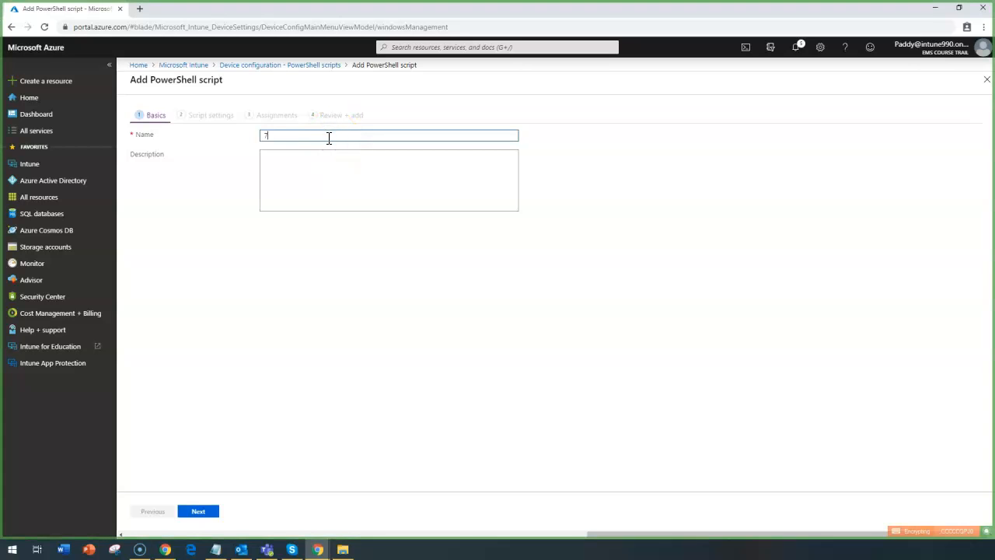
text(zip push)
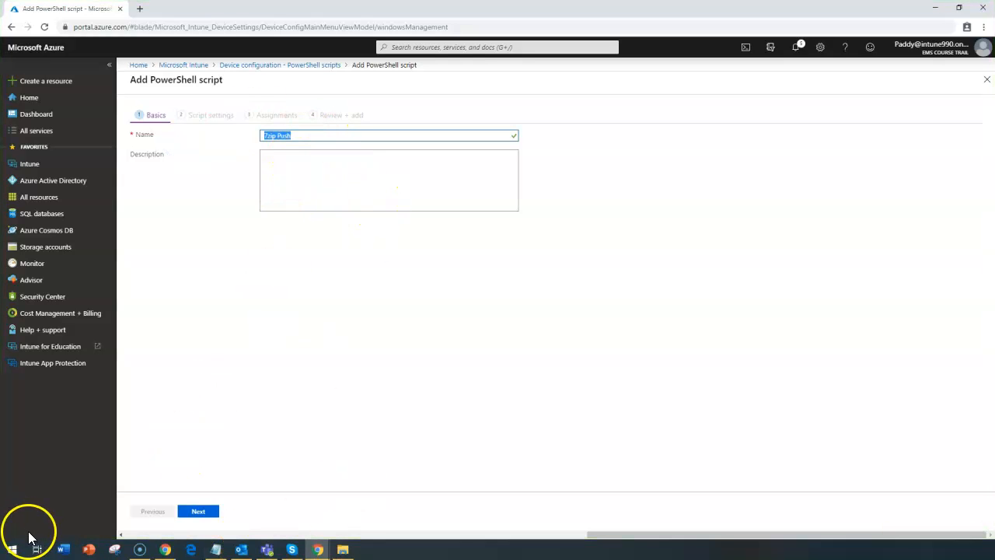
text(Installing 7zip package from internet)
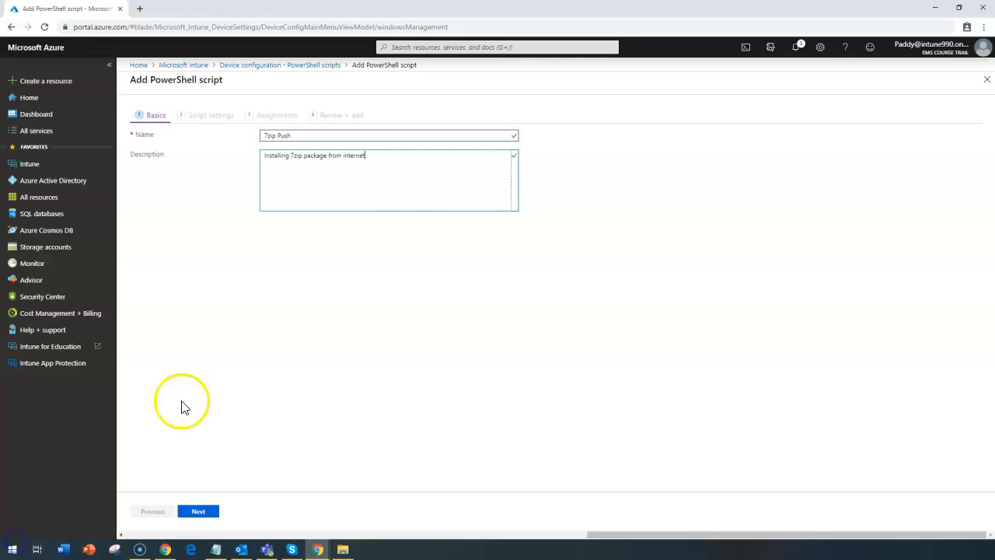
mouse_move(261, 287)
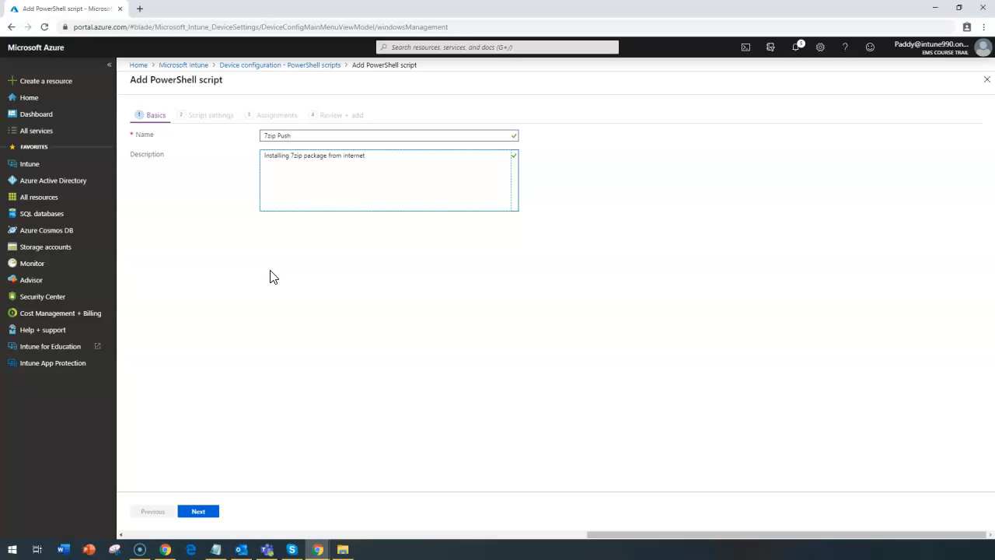
click(366, 155)
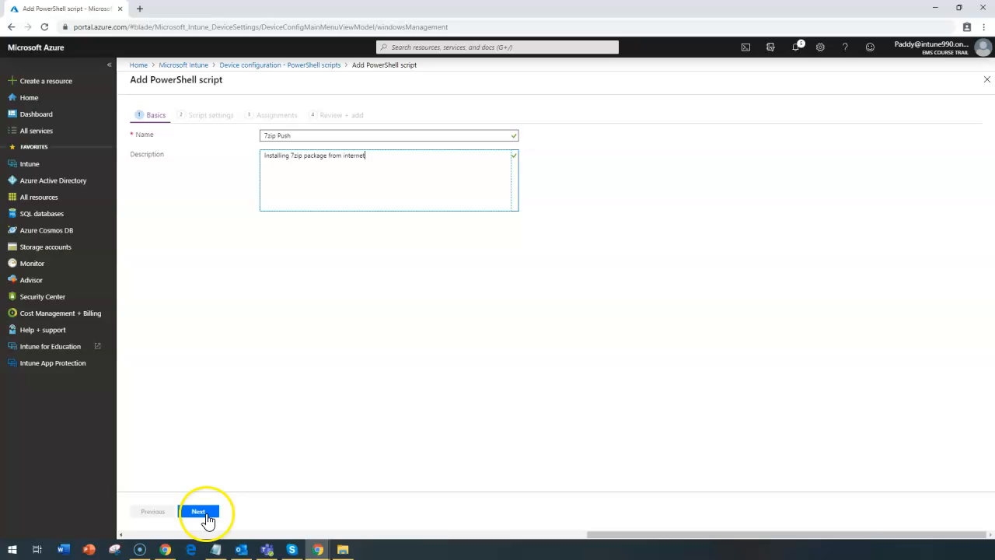
- Choose 7zip-Download-Install.ps1 as the script location, leaving all run options at No
click(199, 510)
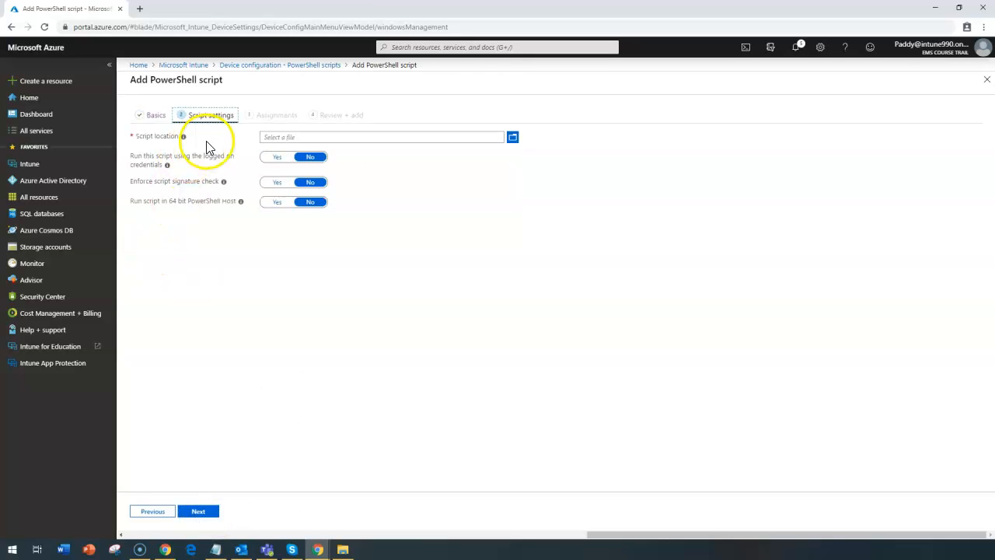
click(513, 137)
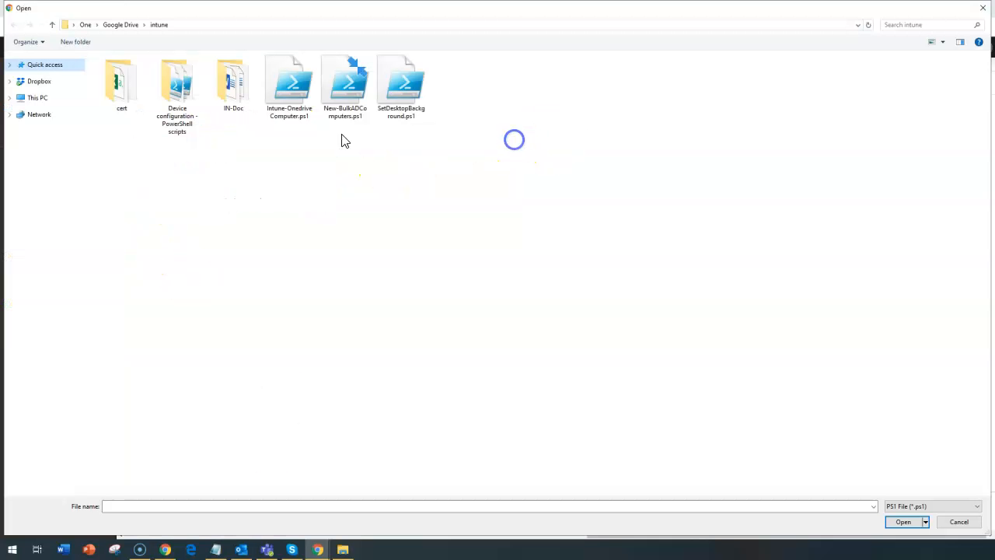
mouse_move(334, 255)
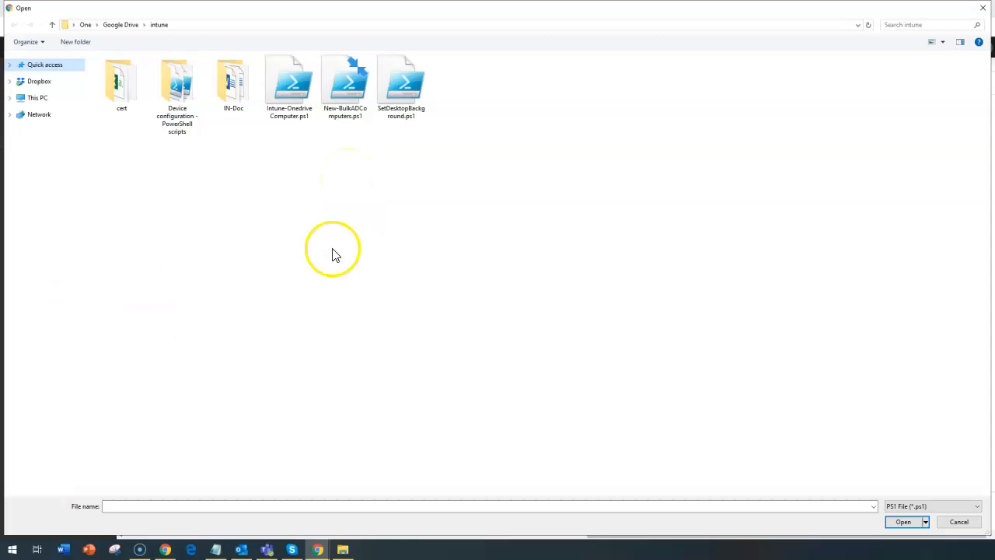
mouse_move(198, 182)
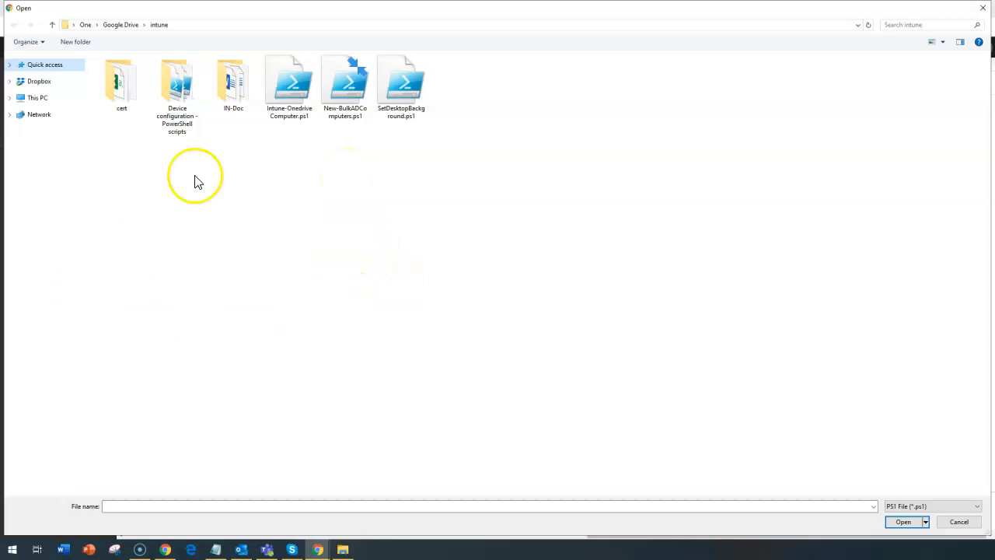
double_click(177, 81)
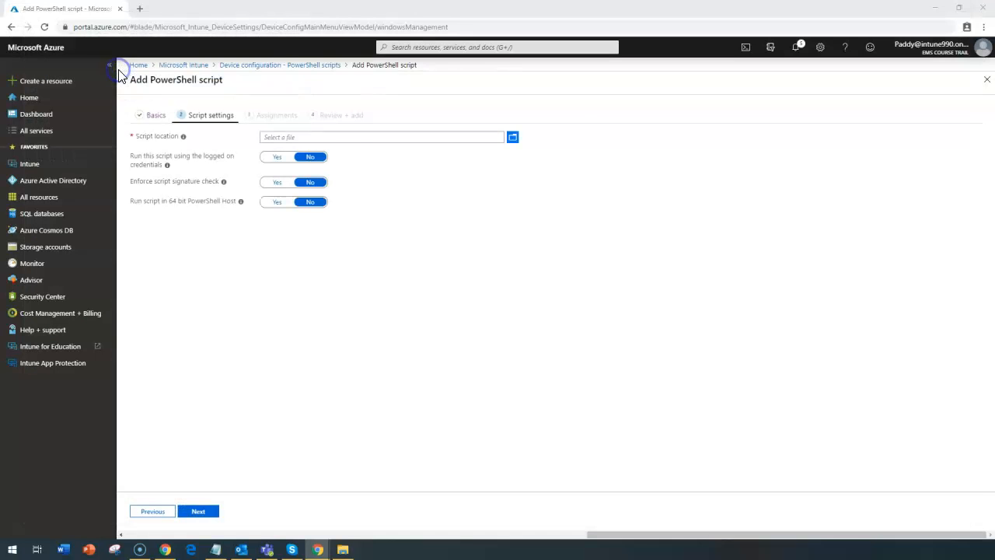
click(514, 137)
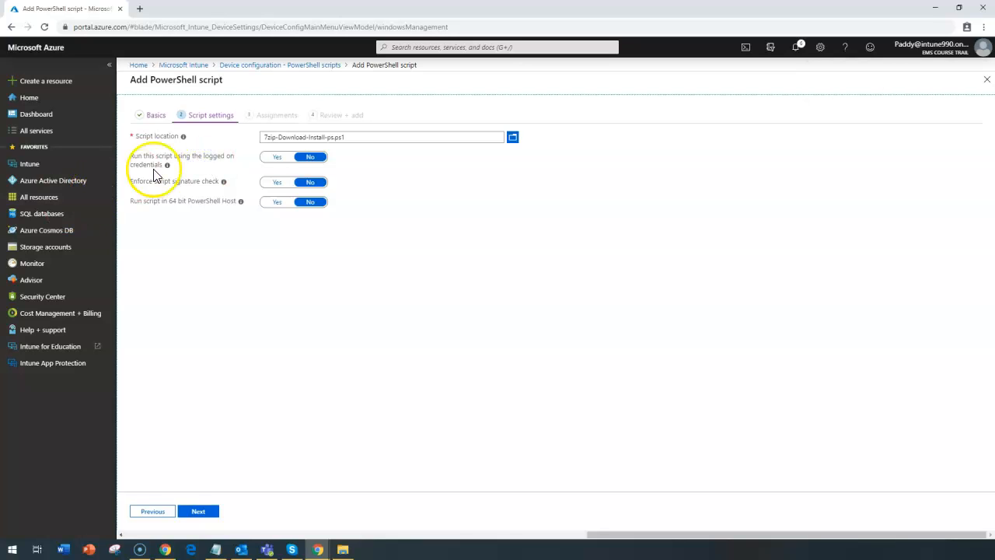
mouse_move(210, 165)
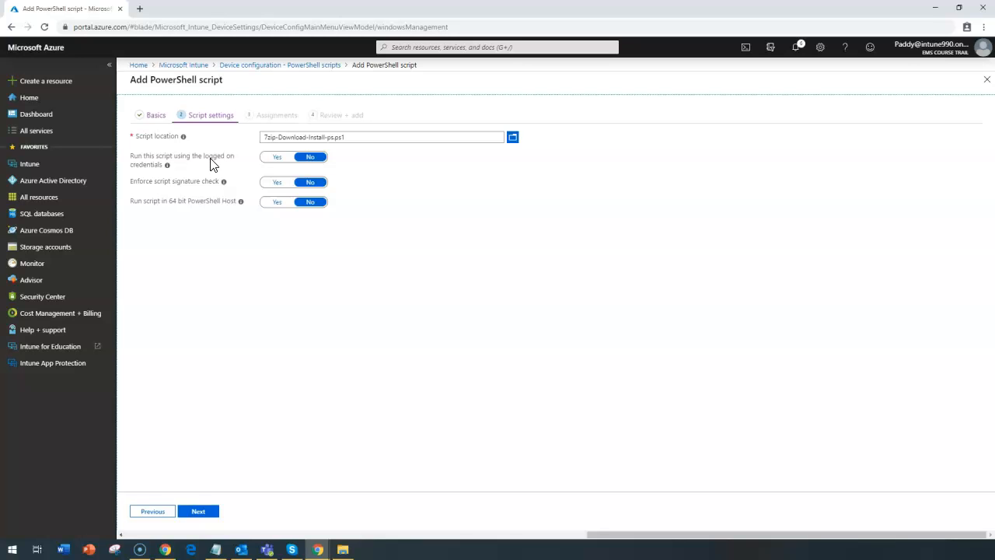
mouse_move(366, 163)
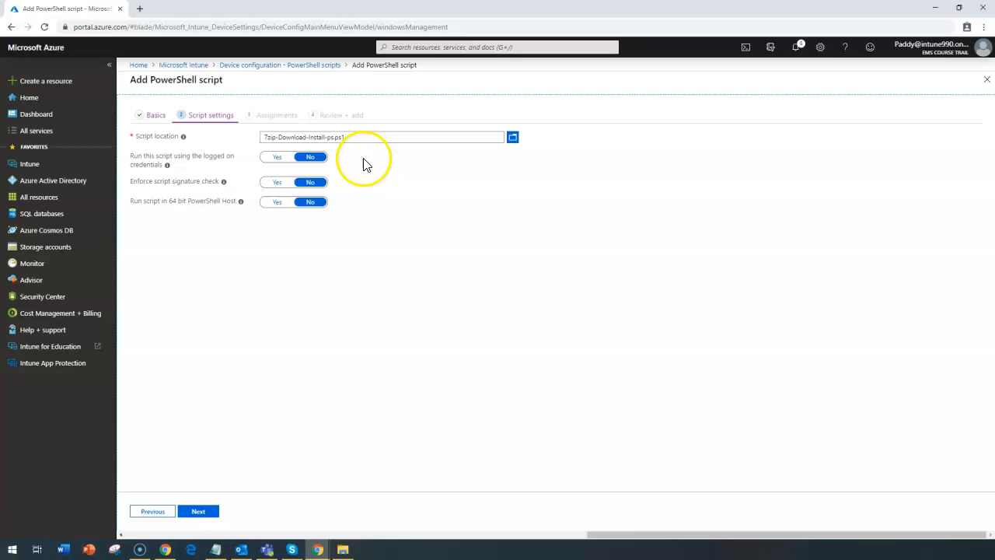
mouse_move(153, 193)
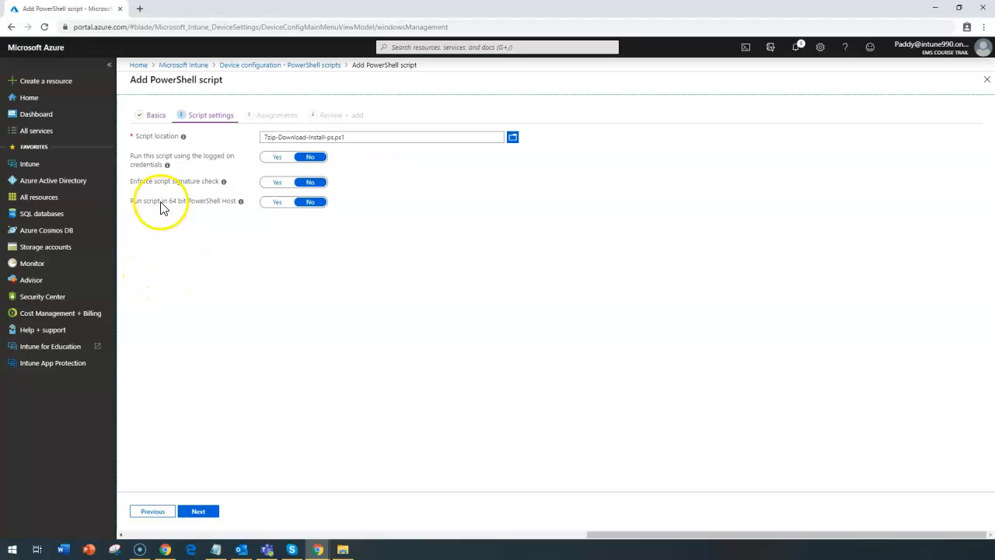
mouse_move(179, 212)
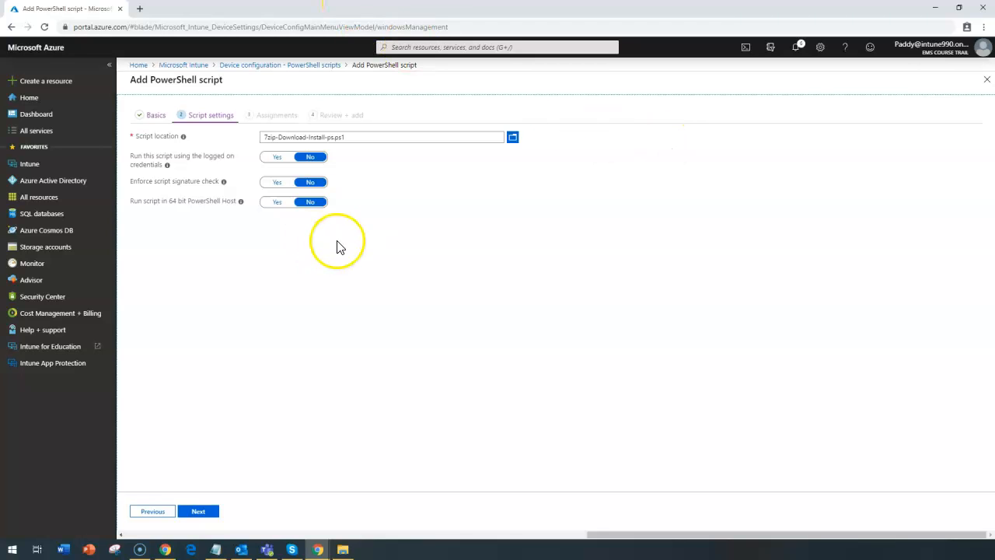
mouse_move(577, 423)
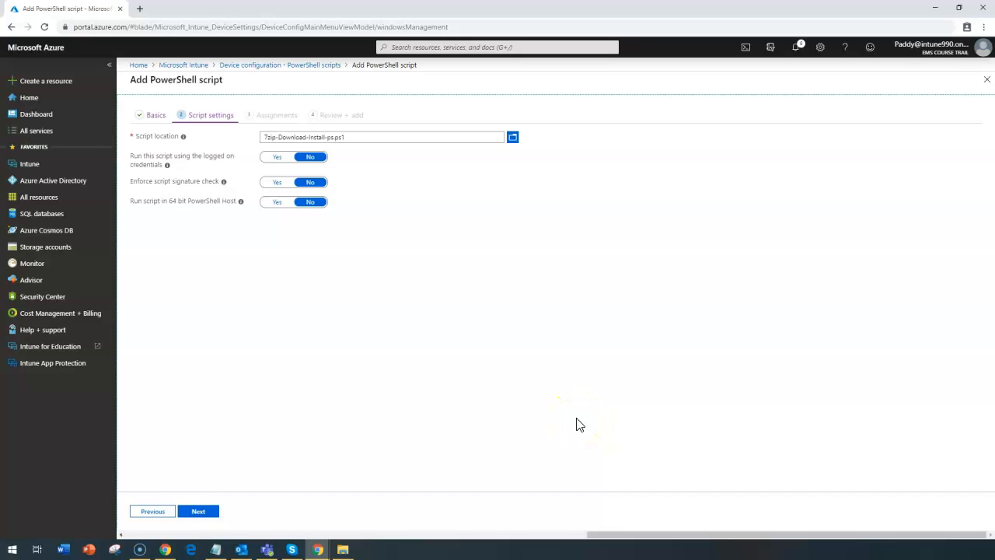
mouse_move(578, 424)
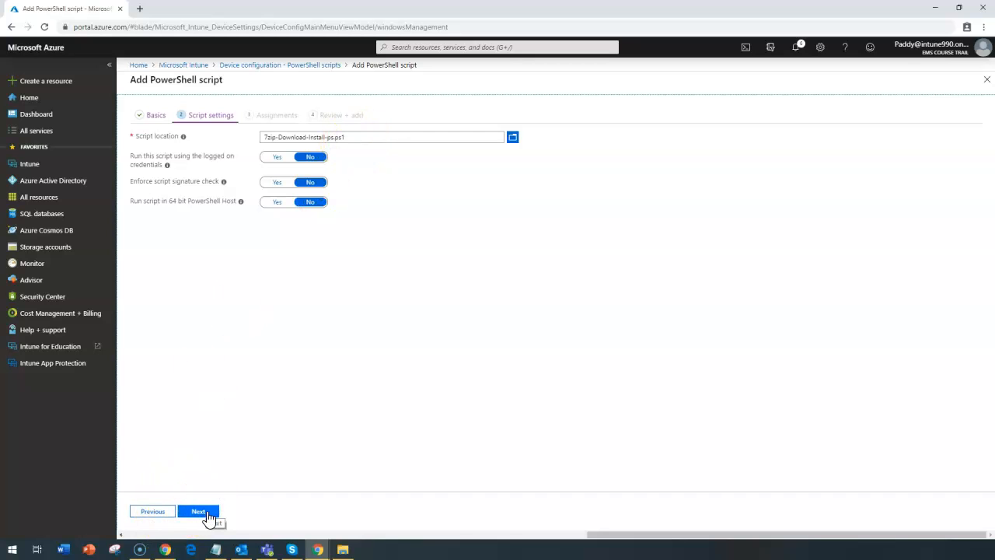
- On Assignments, include All Finance Users Group under Selected groups with no exclusions
click(198, 510)
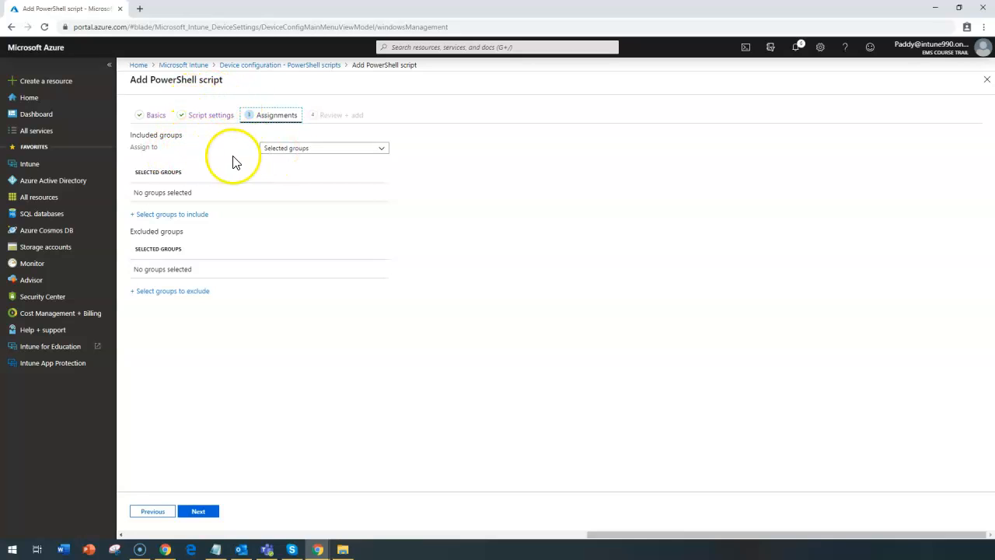
mouse_move(302, 155)
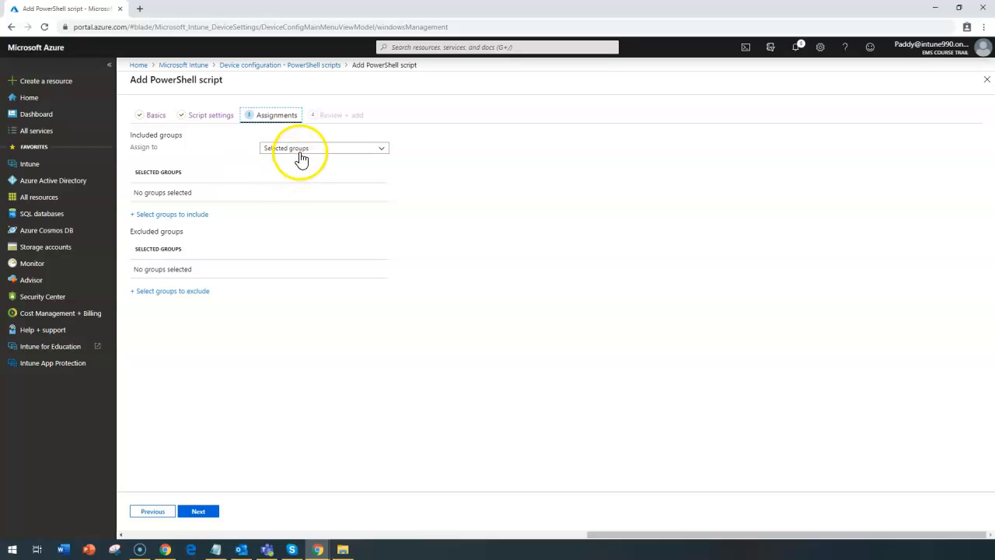
click(323, 147)
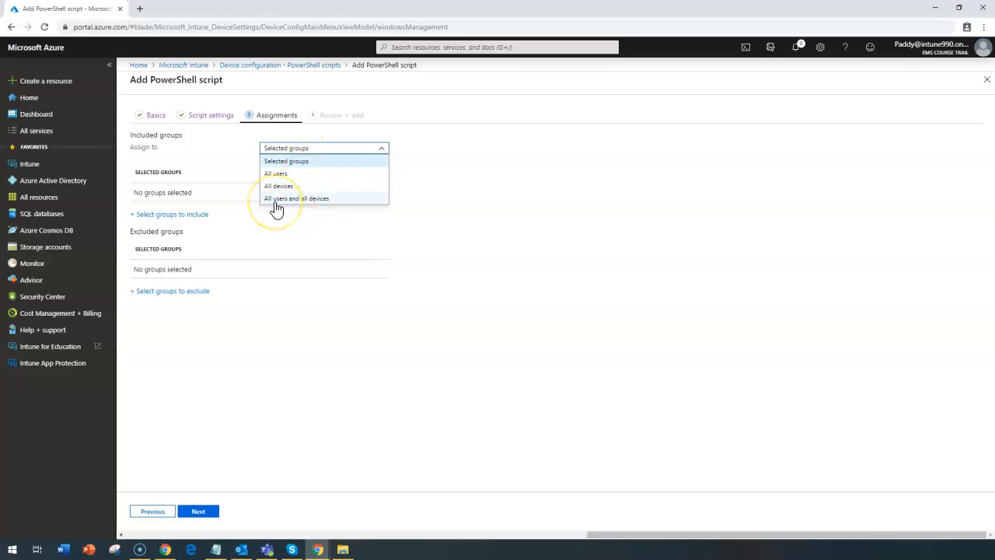
mouse_move(277, 209)
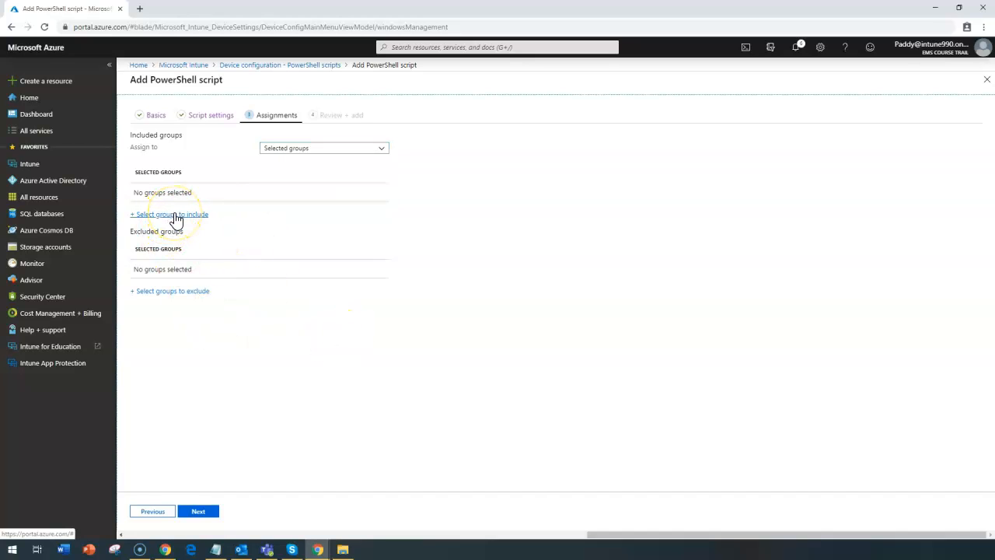
click(168, 214)
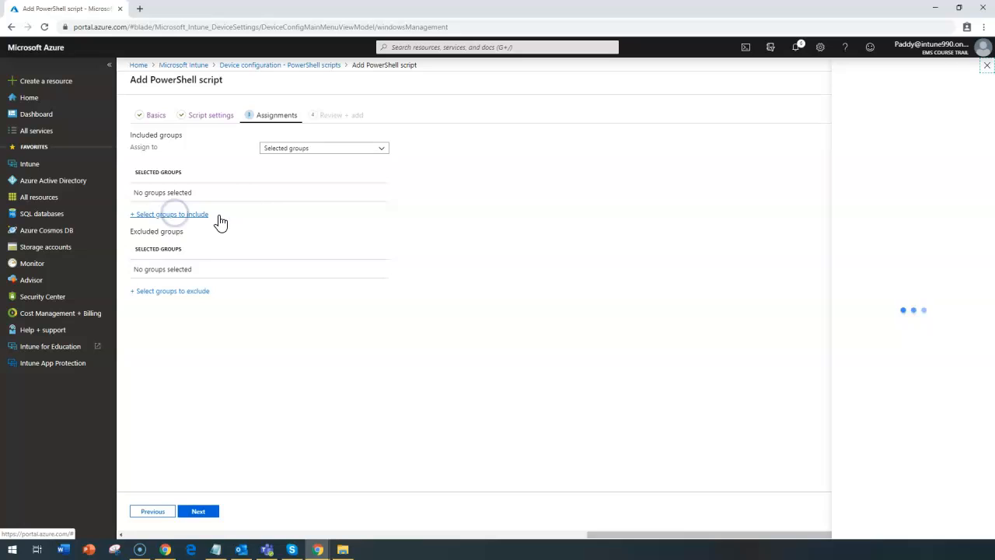
click(168, 214)
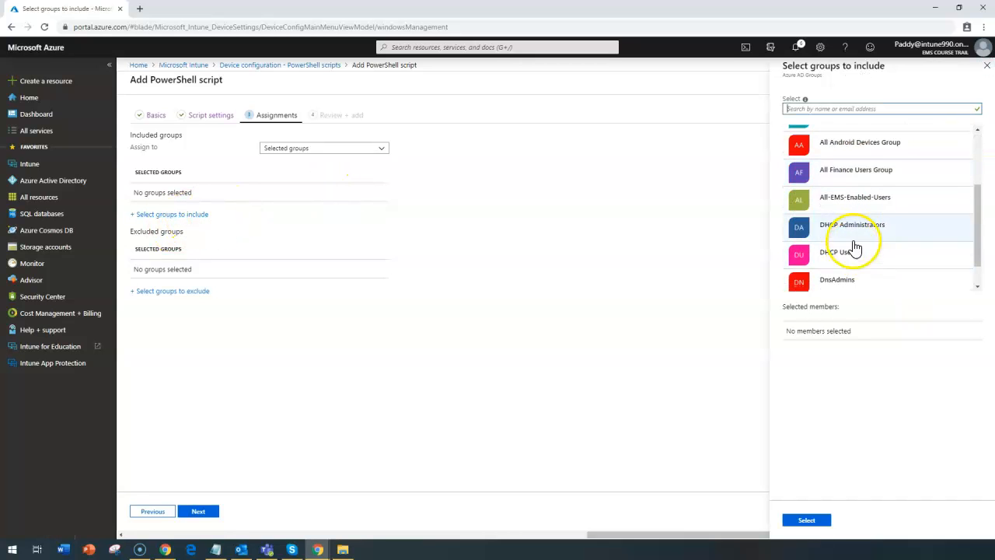
click(856, 170)
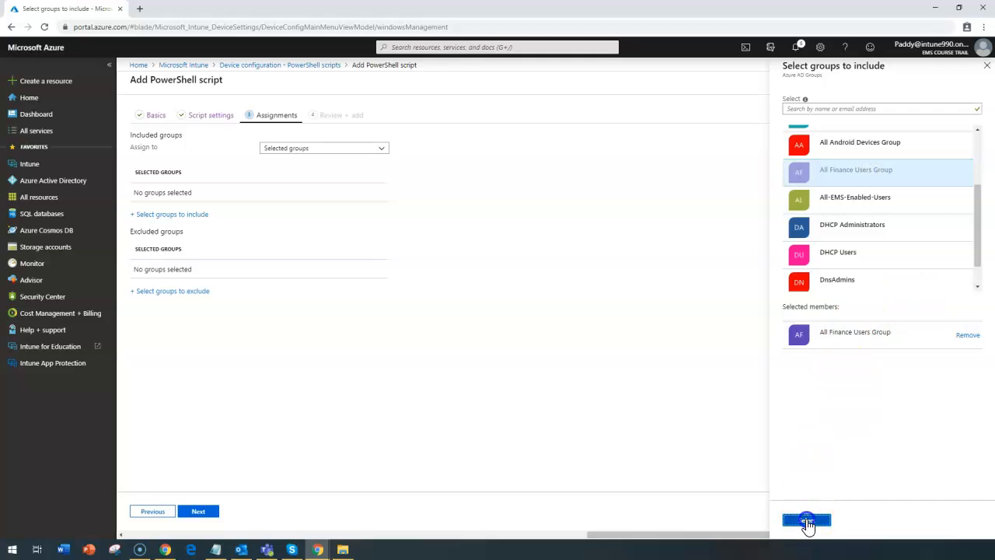
click(805, 519)
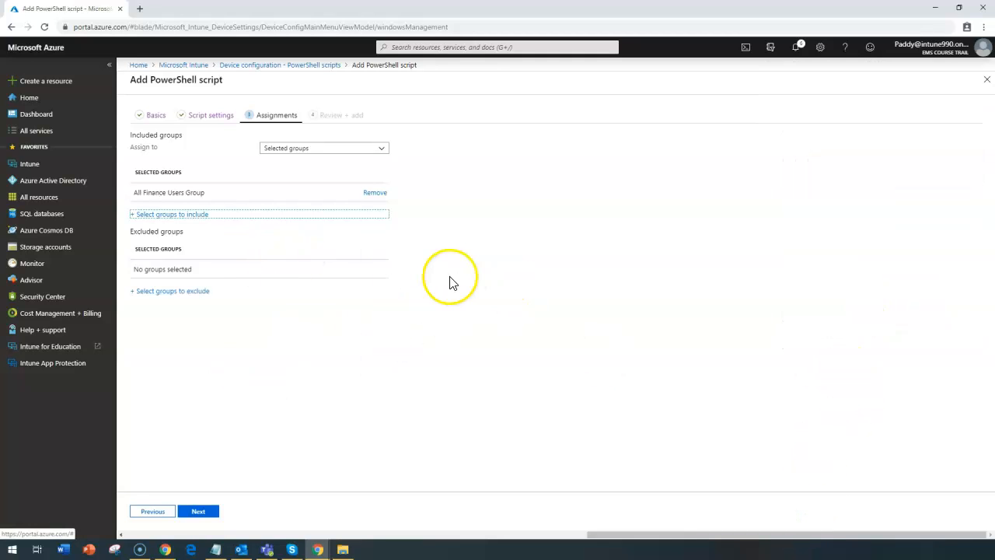
mouse_move(298, 317)
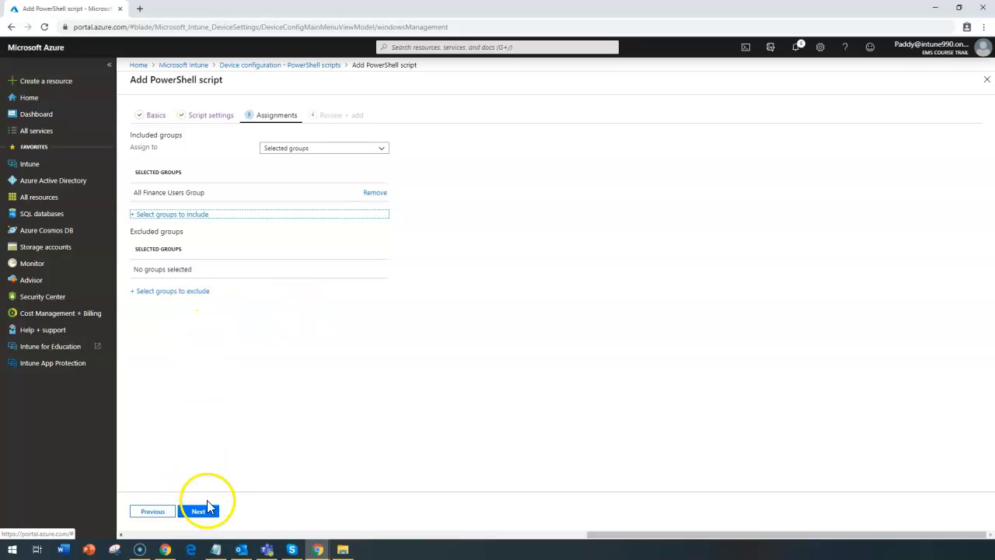
mouse_move(202, 516)
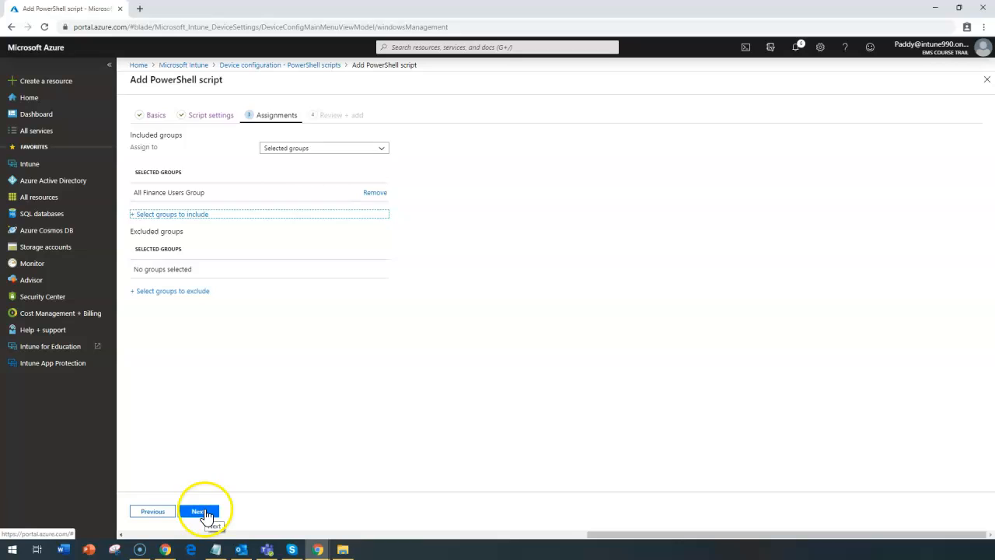
- Review the summary and add the 7zip Push script so it is listed as assigned
click(199, 510)
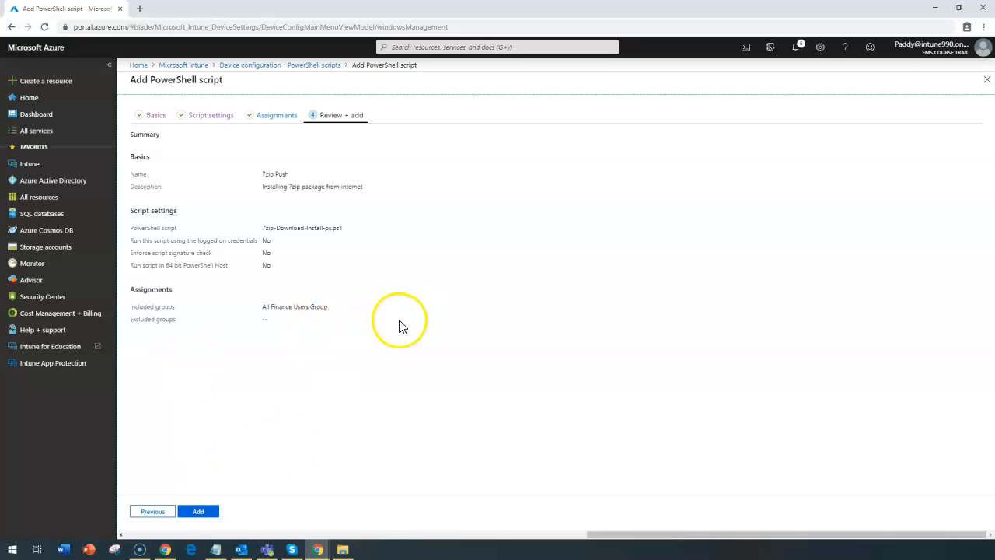
click(199, 510)
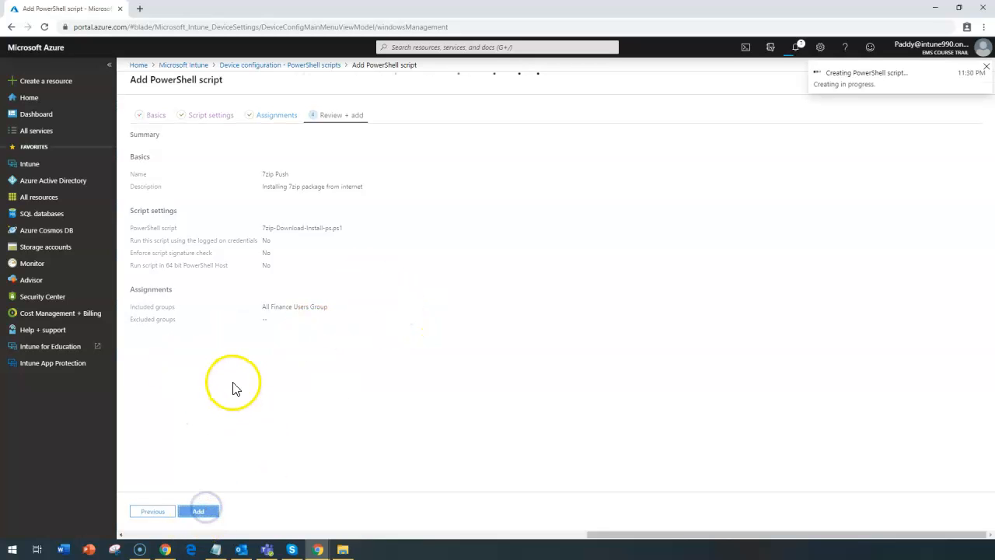
click(199, 510)
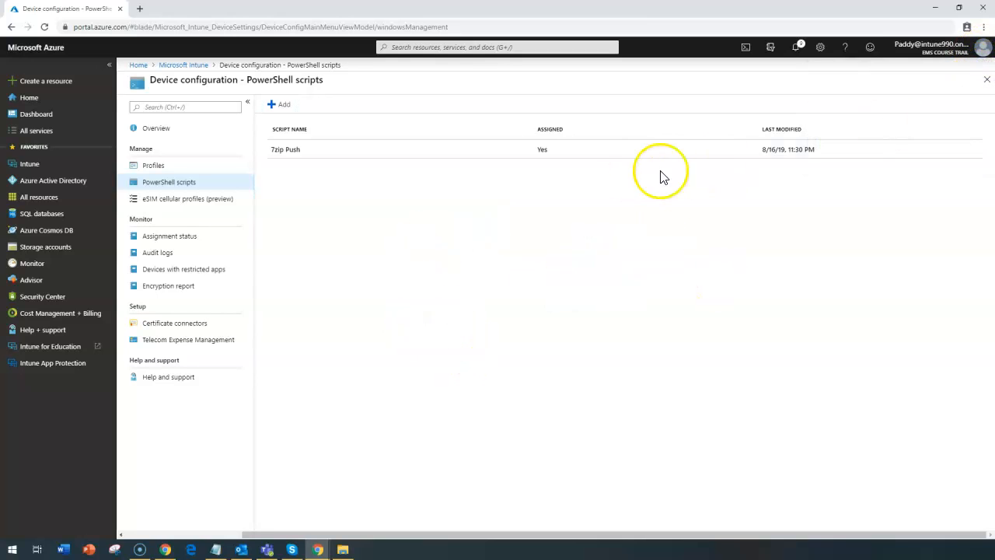
mouse_move(977, 159)
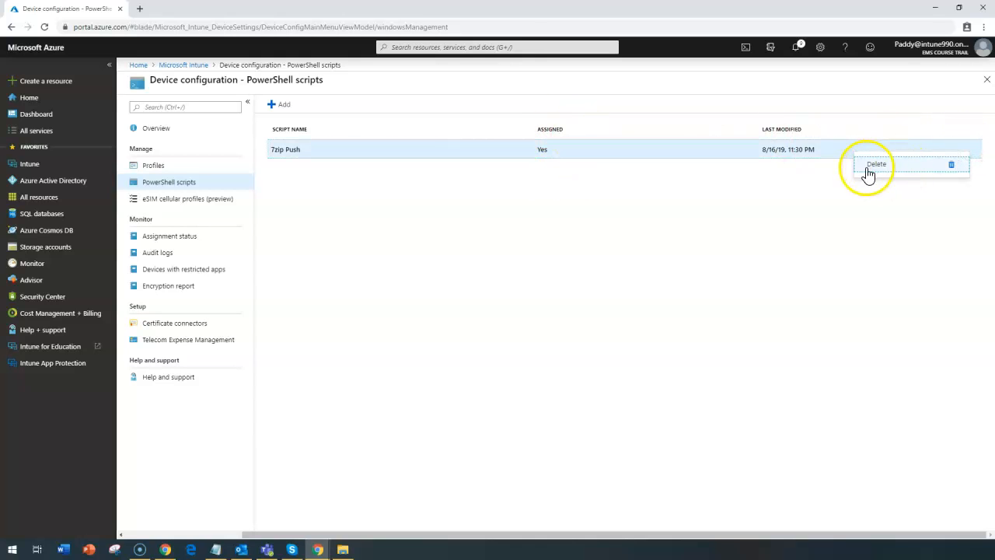
- Start another script named 'User Credentials - Popup' with its description and continue to Script settings
click(280, 105)
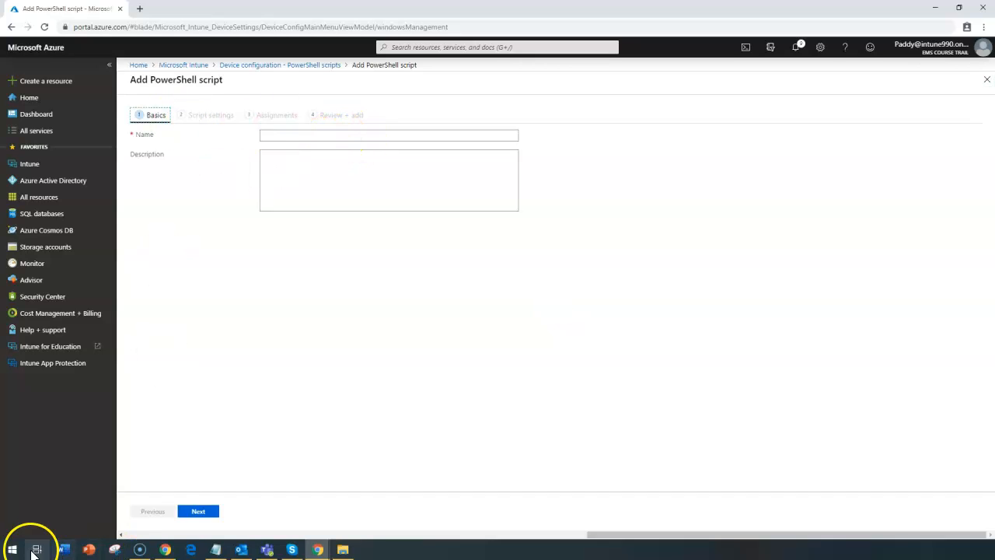
click(388, 135)
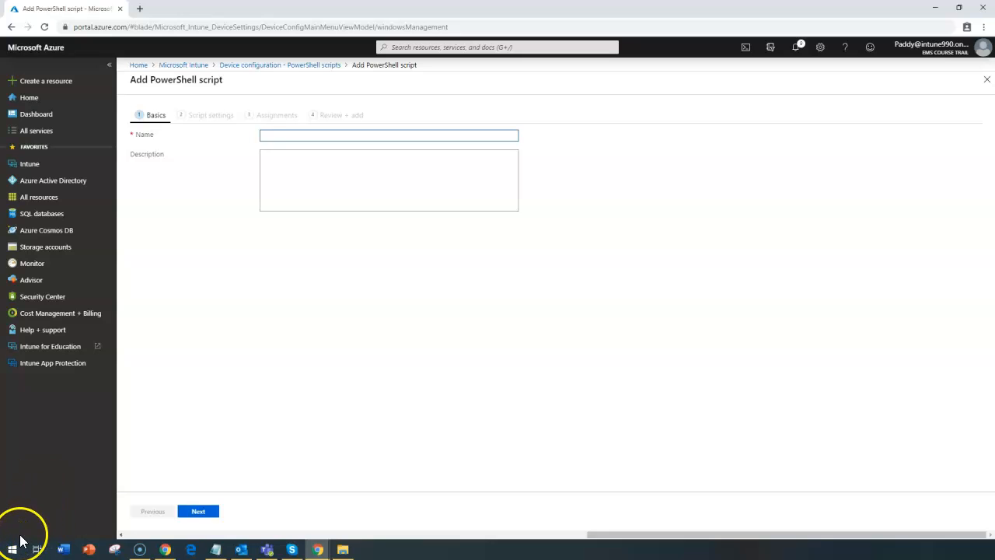
text(User Credentials - Popup)
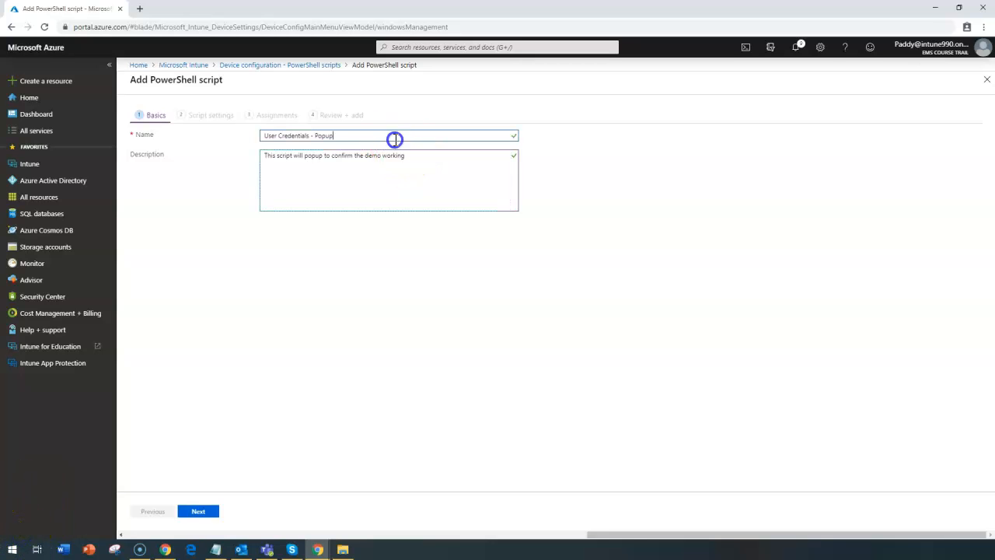
click(199, 510)
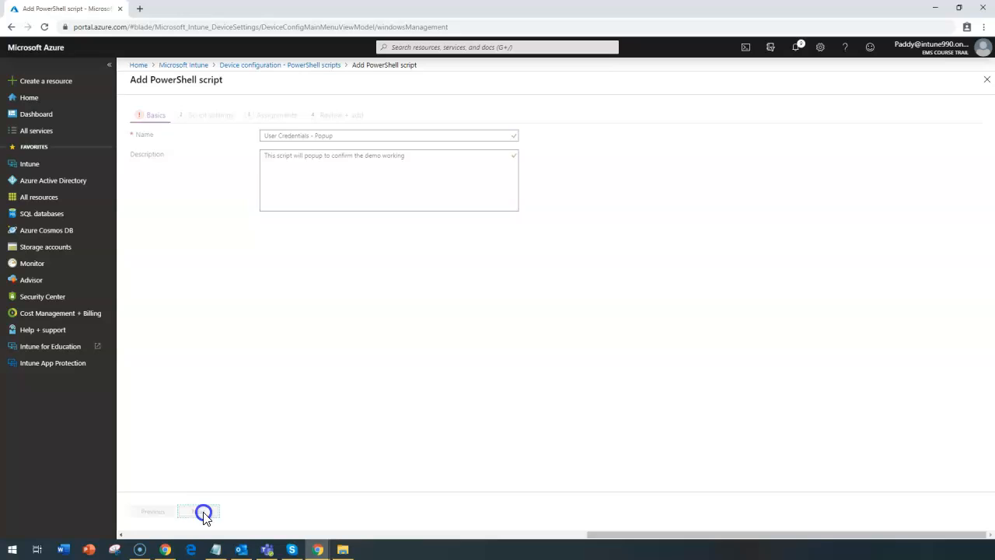
click(199, 510)
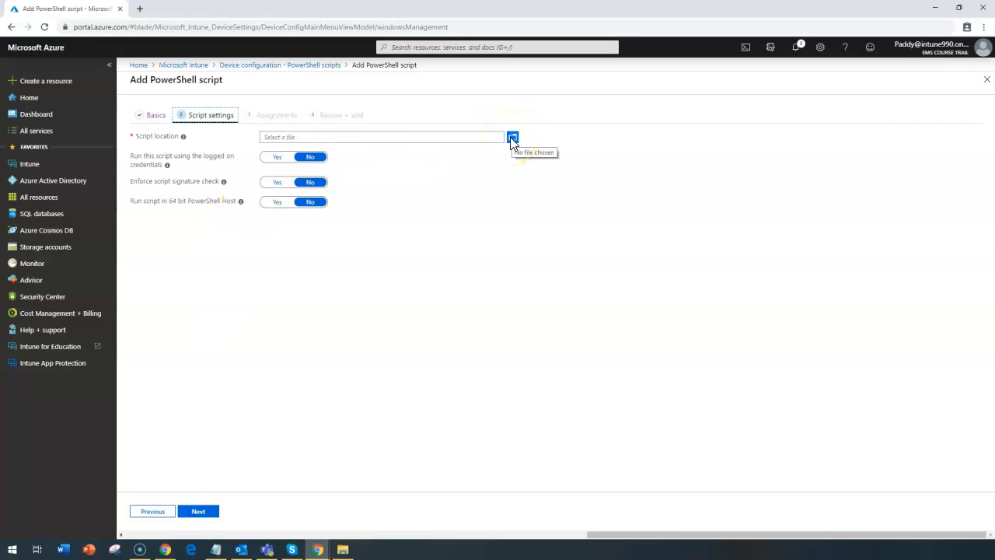
- Attach 'Scripts From intune have arrived.ps1', set run with logged-on credentials to Yes, and continue
click(513, 137)
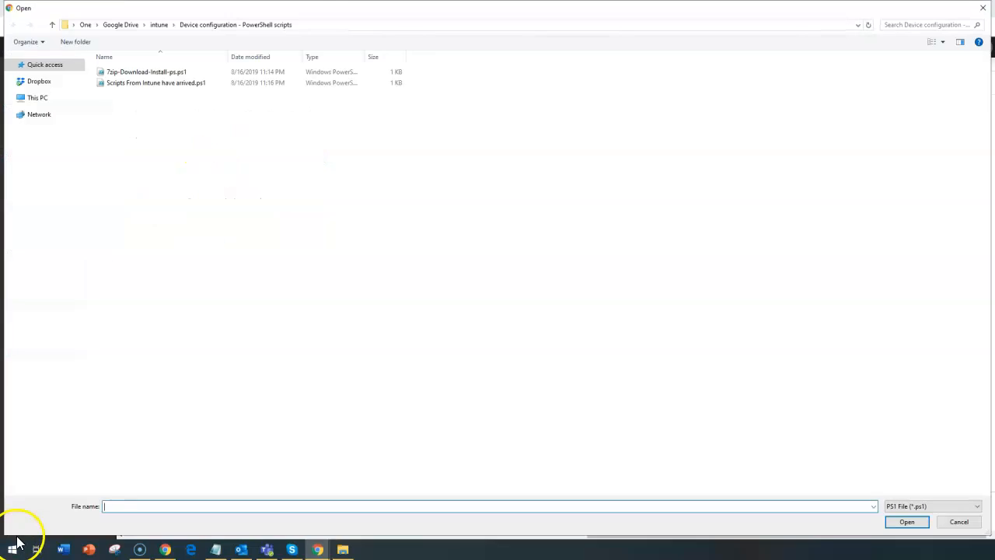
click(907, 523)
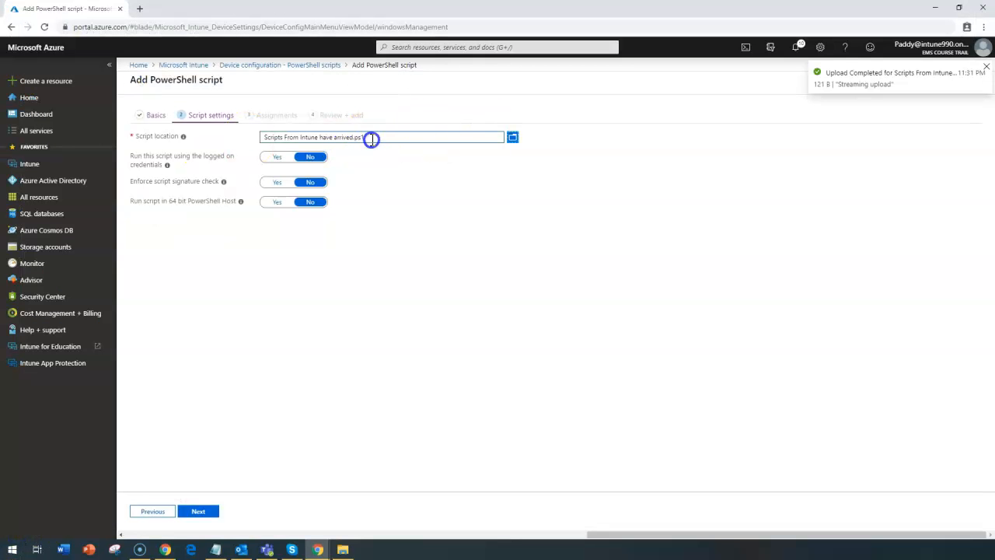
click(276, 155)
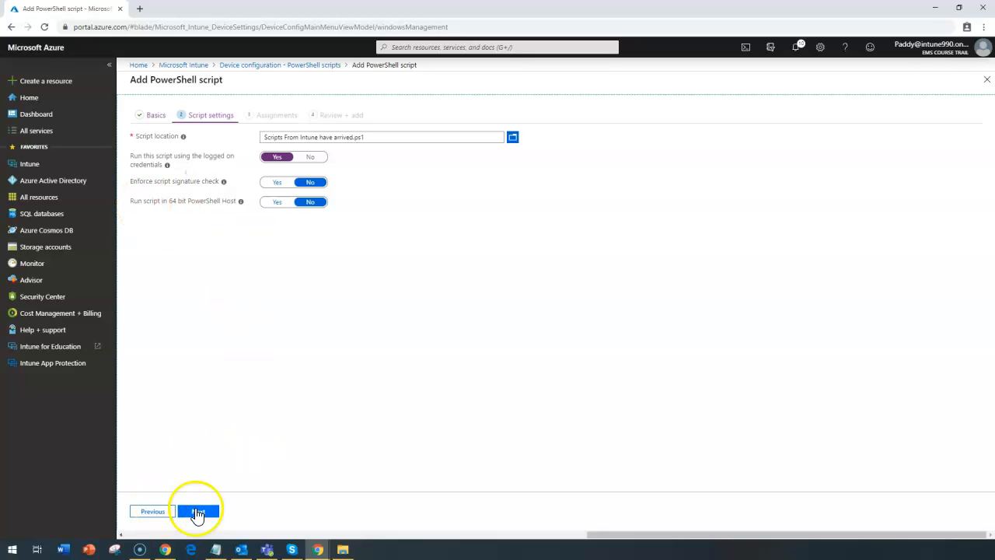
click(197, 510)
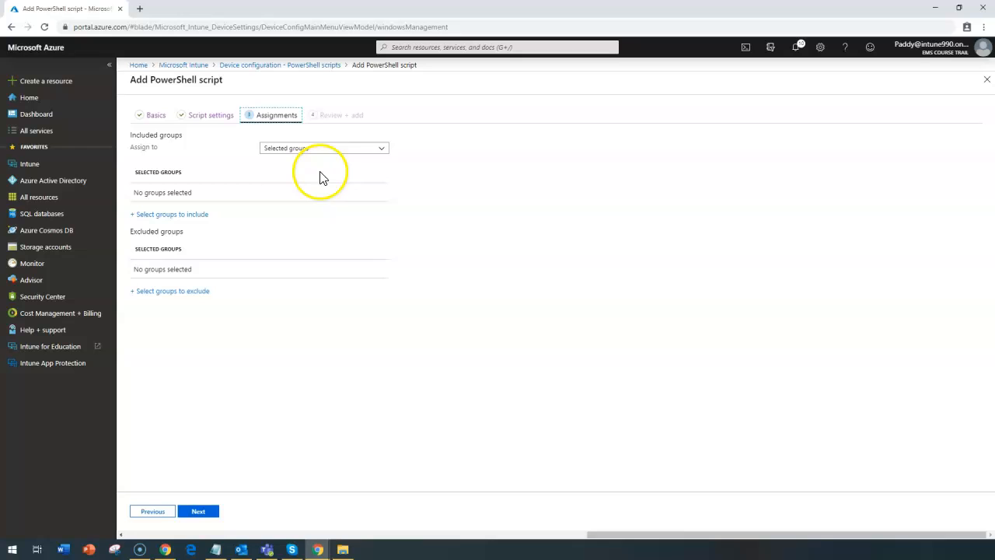
- Assign to 'All users and all devices' and add the User Credentials - Popup script
click(321, 147)
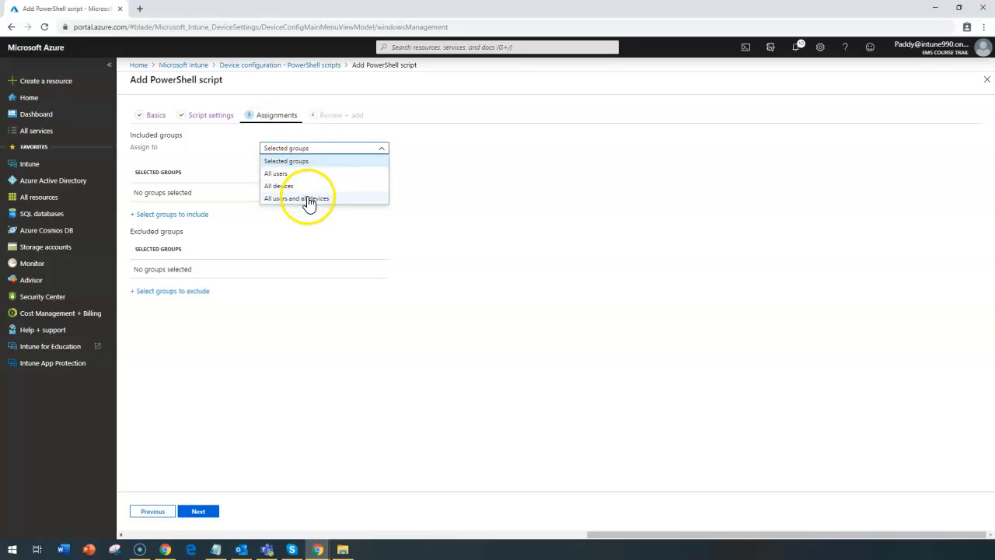
click(296, 199)
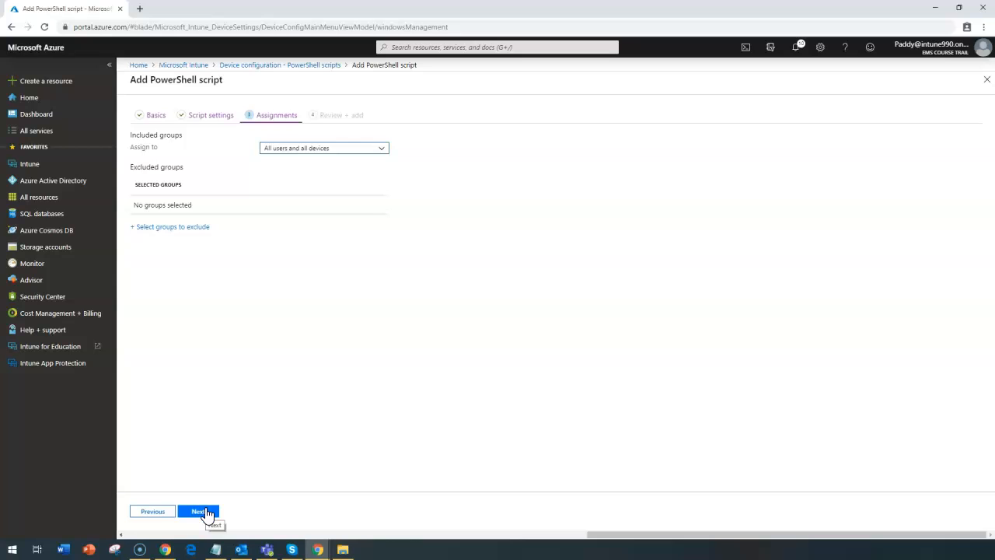
click(198, 512)
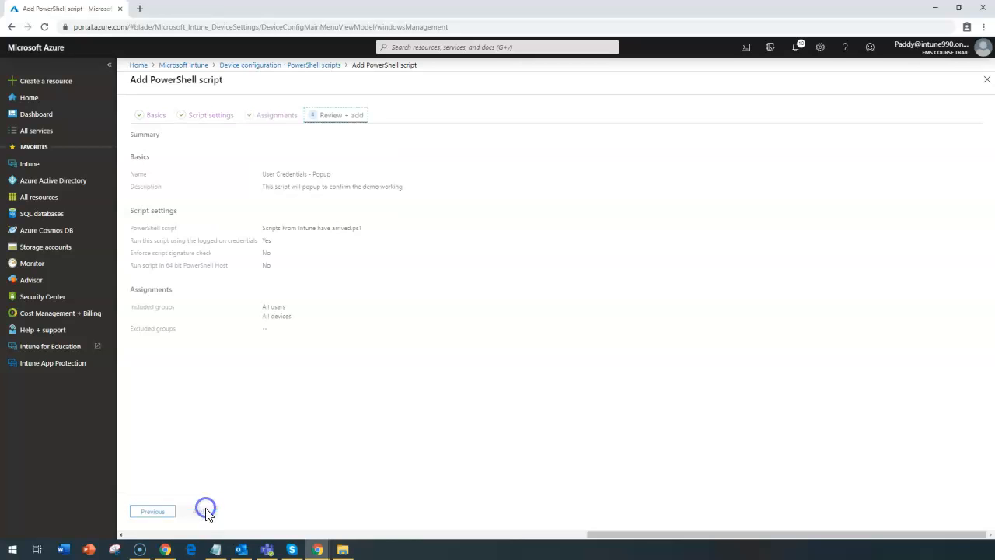
click(205, 510)
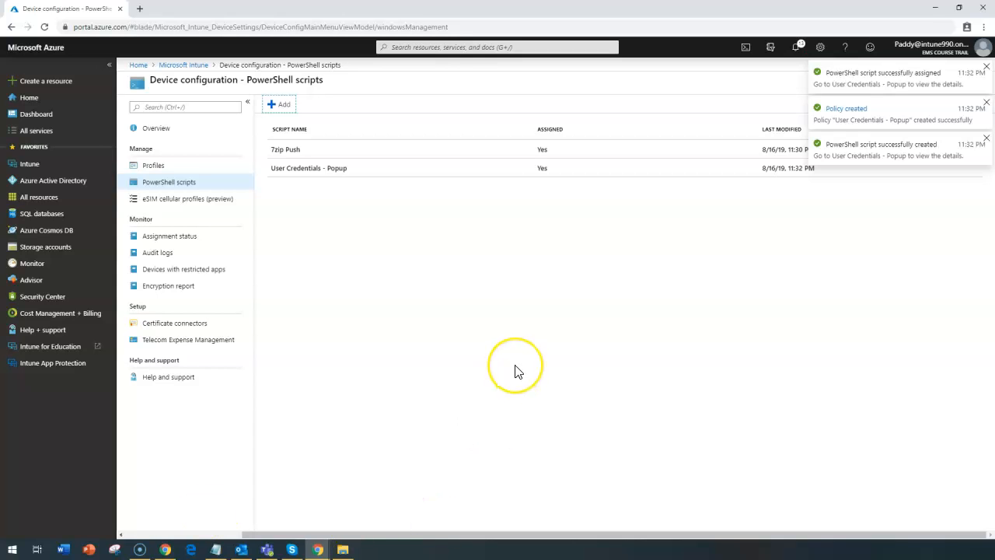
mouse_move(616, 385)
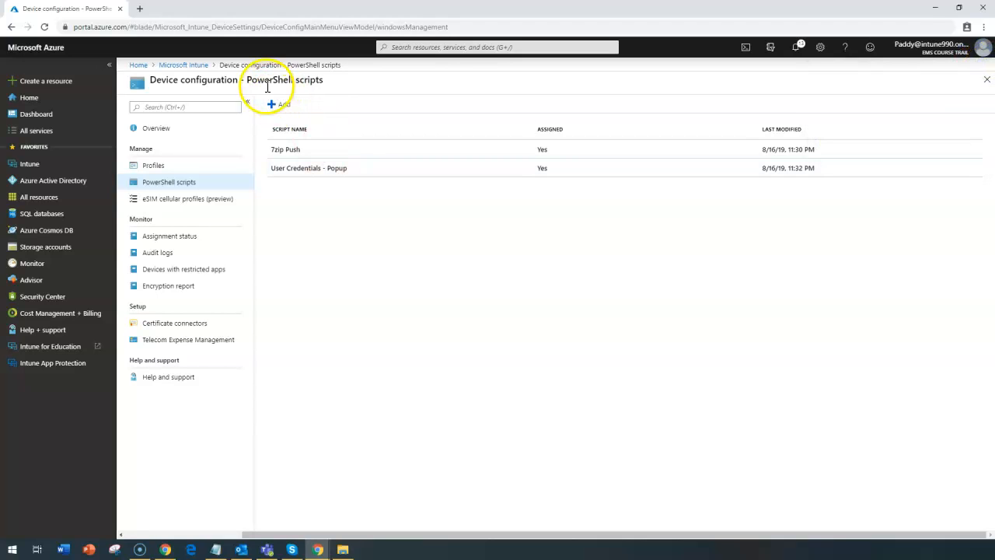
mouse_move(474, 408)
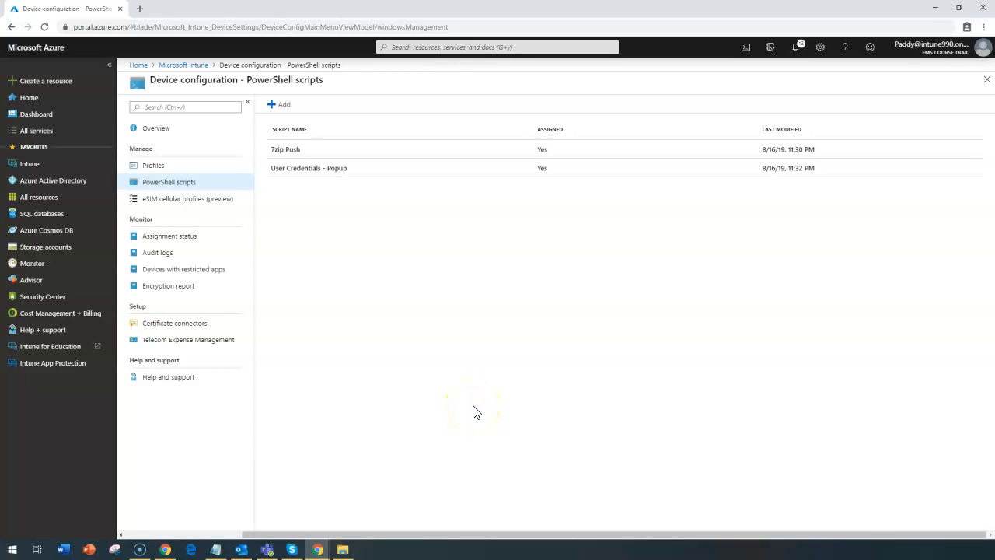
mouse_move(53, 248)
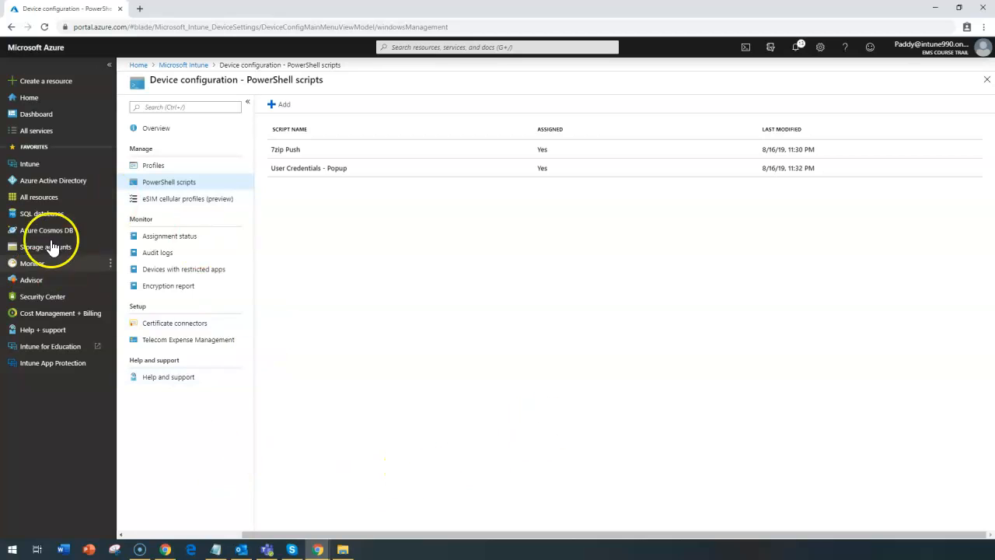
- From the Intune overview, go to Client apps > Apps
click(28, 163)
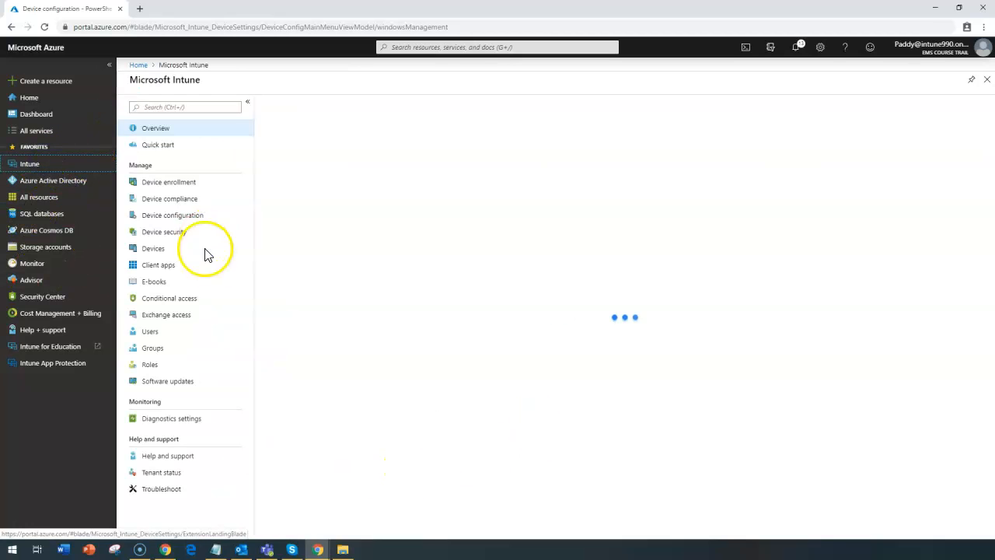
click(155, 128)
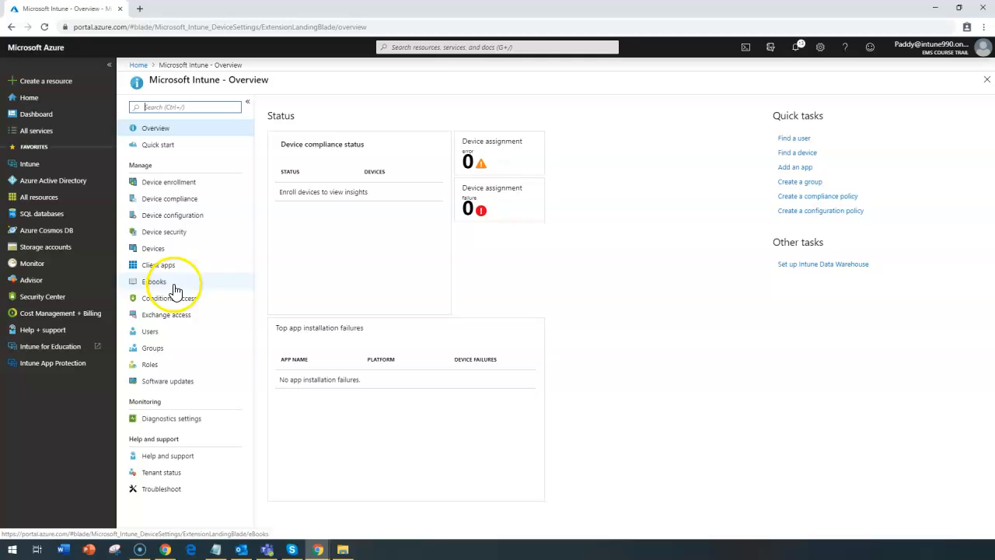
click(160, 264)
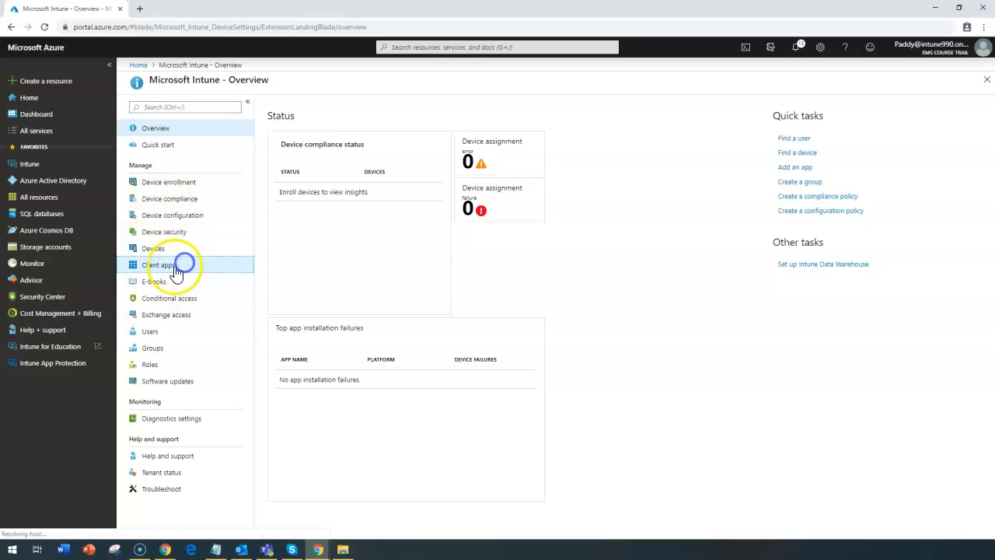
click(159, 264)
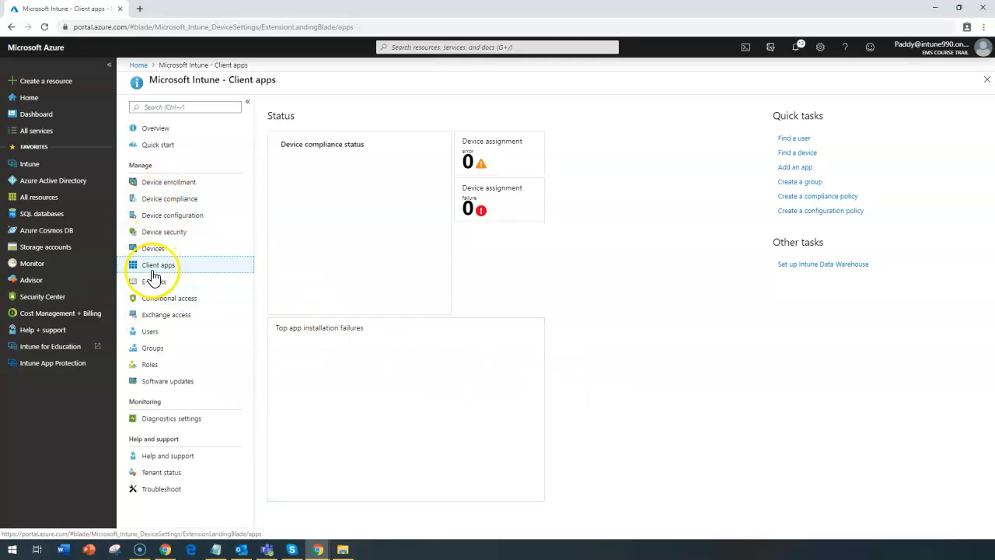
click(158, 264)
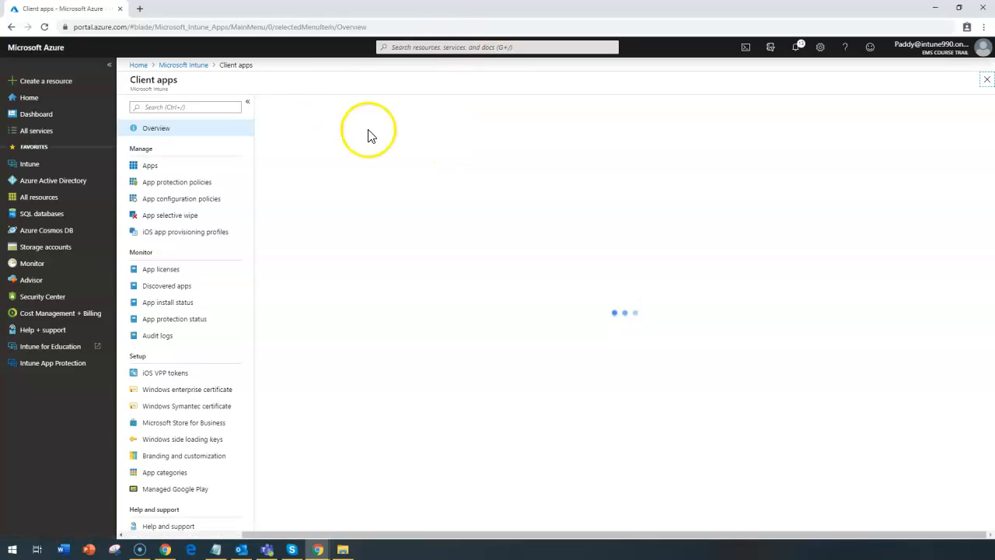
click(149, 165)
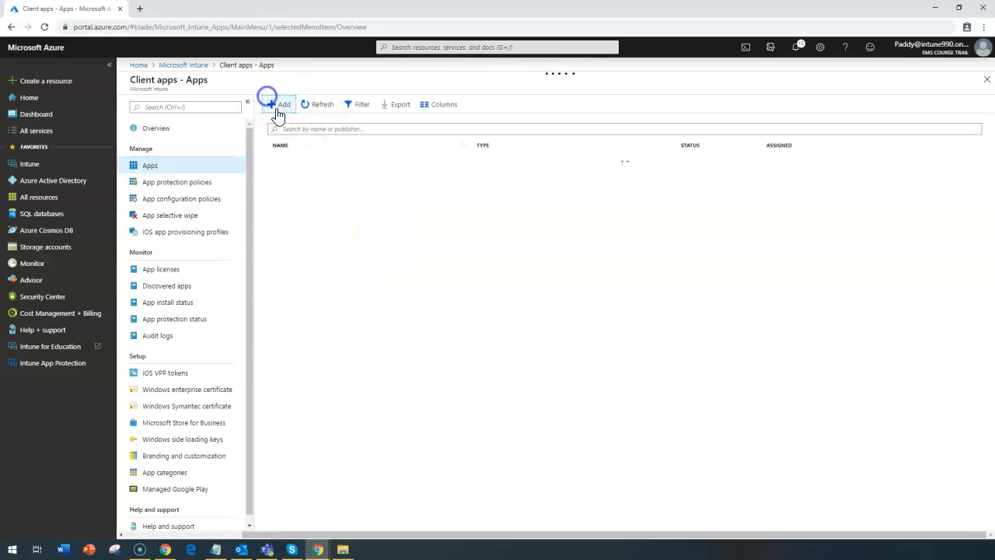
- Browse the App type list in the Add app form, then return to the Microsoft Intune overview
click(278, 103)
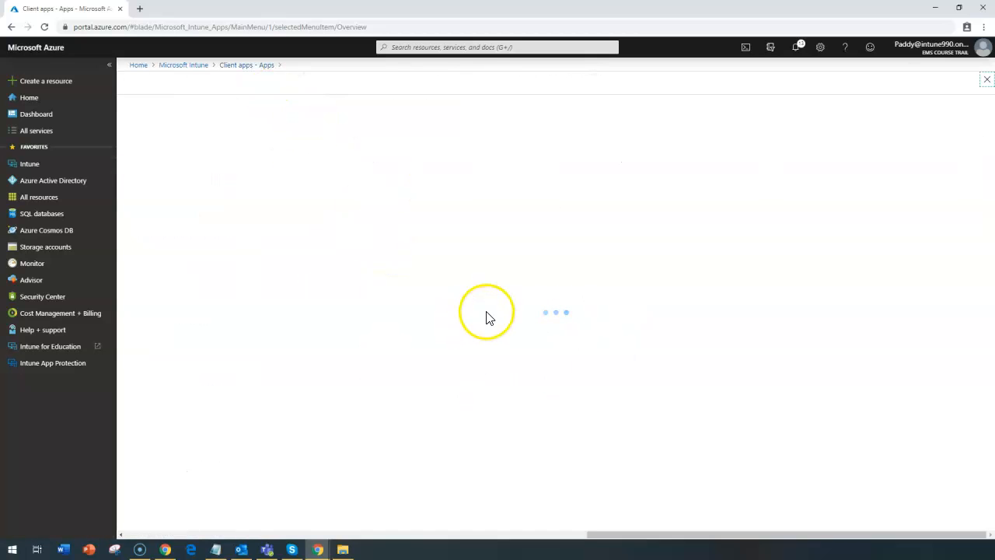
mouse_move(448, 160)
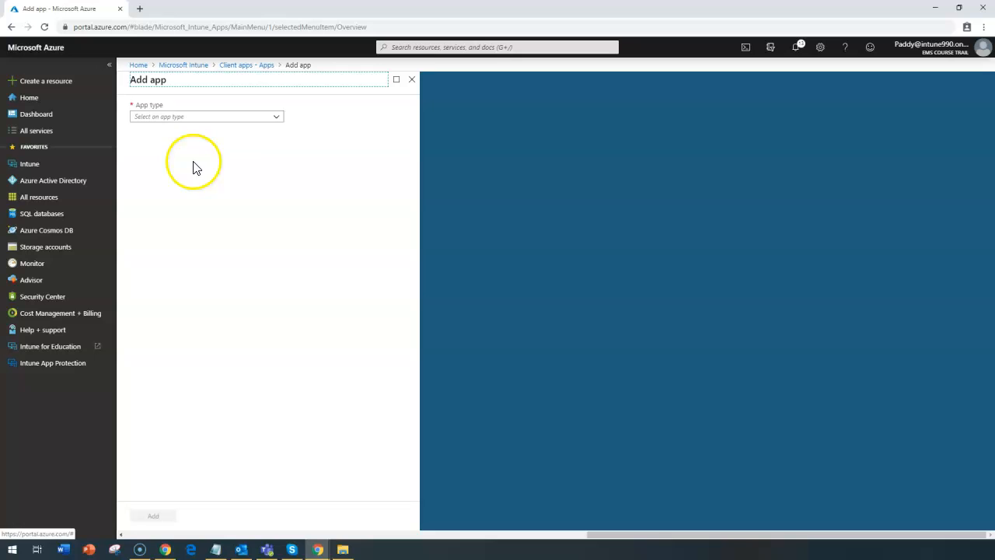
click(205, 115)
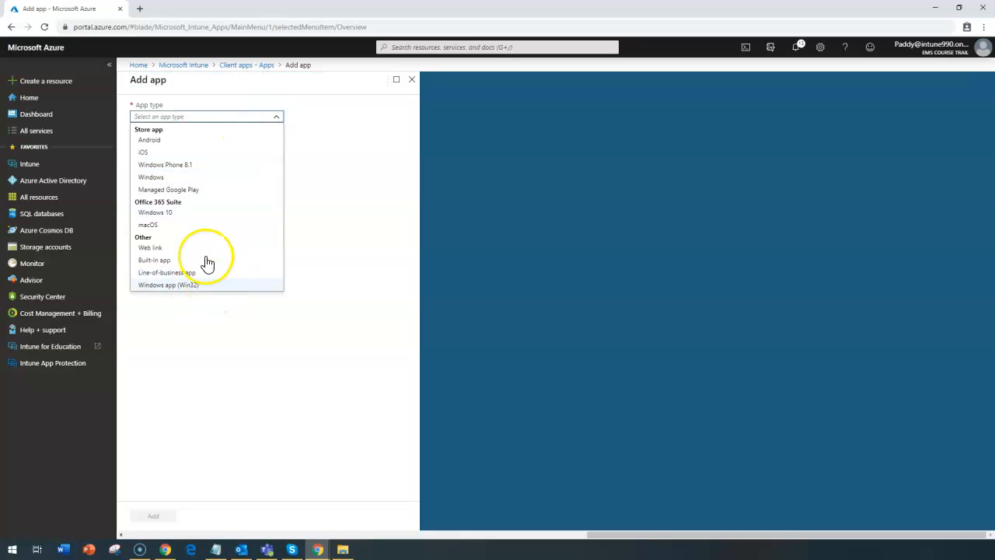
mouse_move(239, 66)
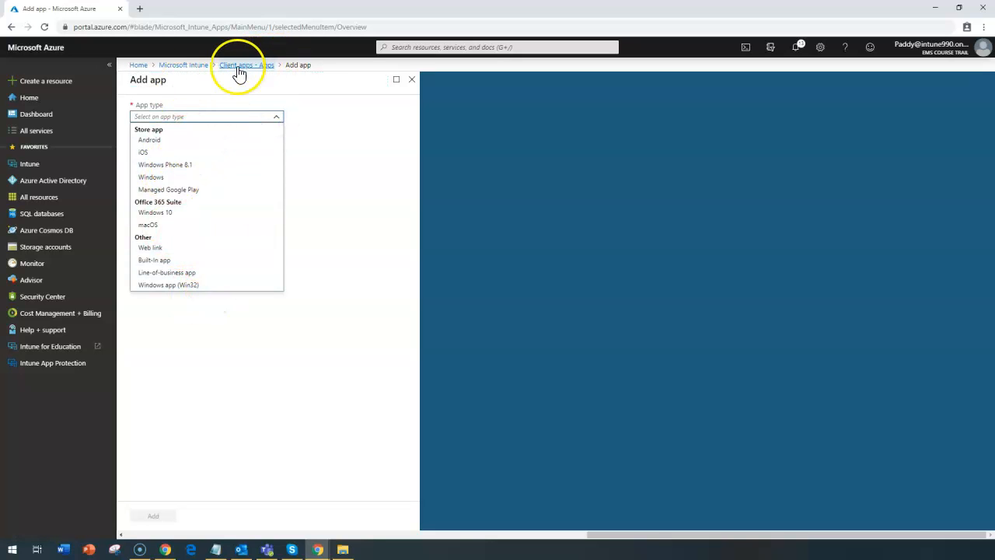
mouse_move(159, 274)
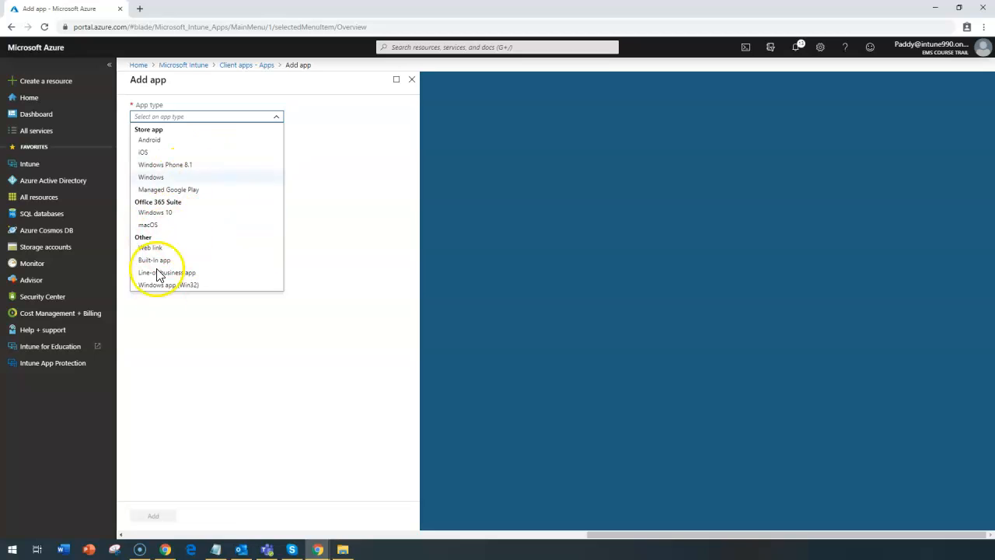
click(183, 66)
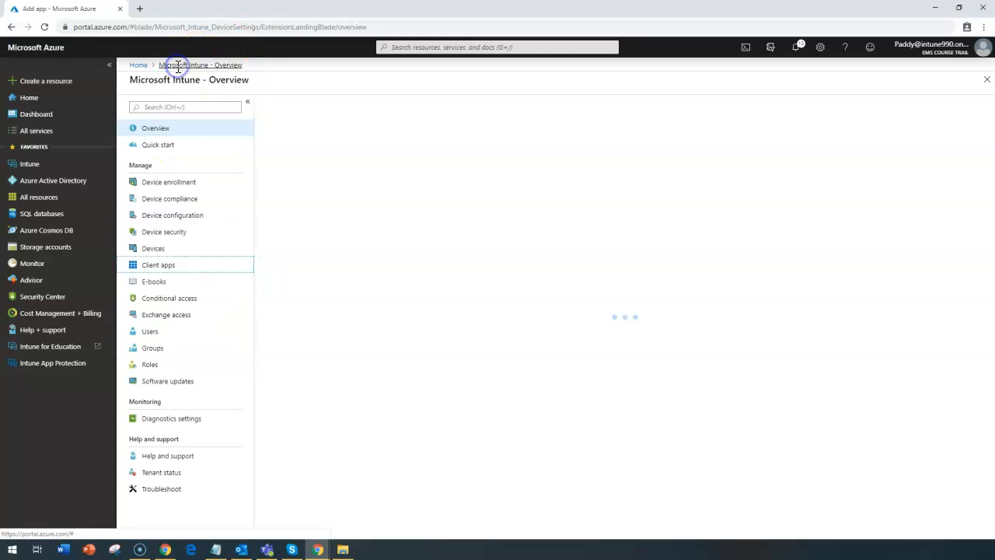
- Reopen Device configuration > PowerShell scripts showing 7zip Push and User Credentials - Popup assigned
click(171, 215)
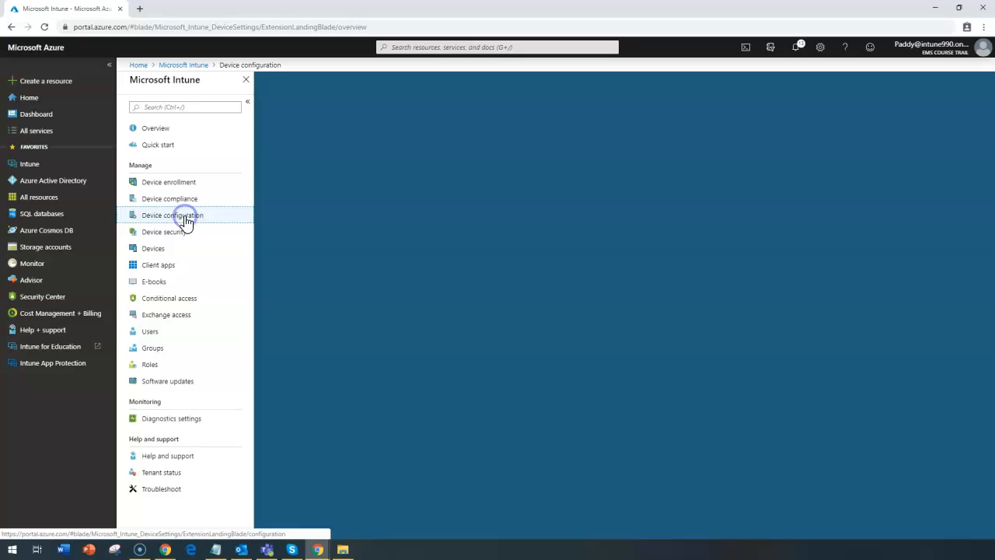
click(171, 215)
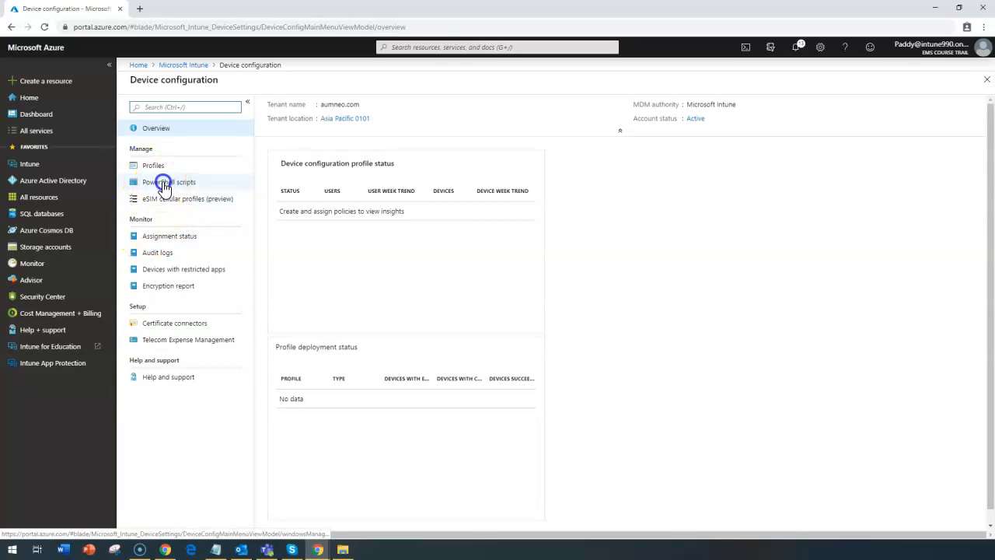
click(171, 180)
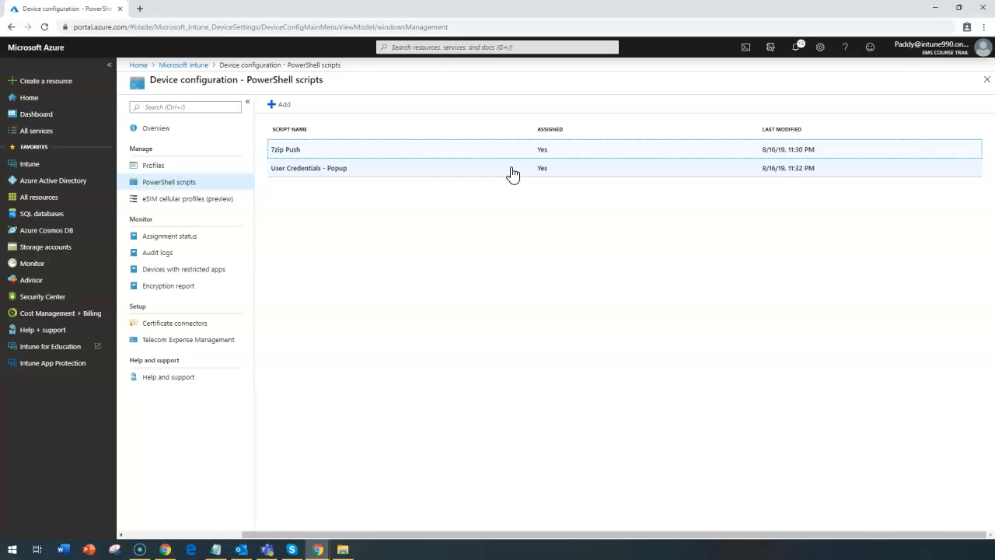
mouse_move(516, 170)
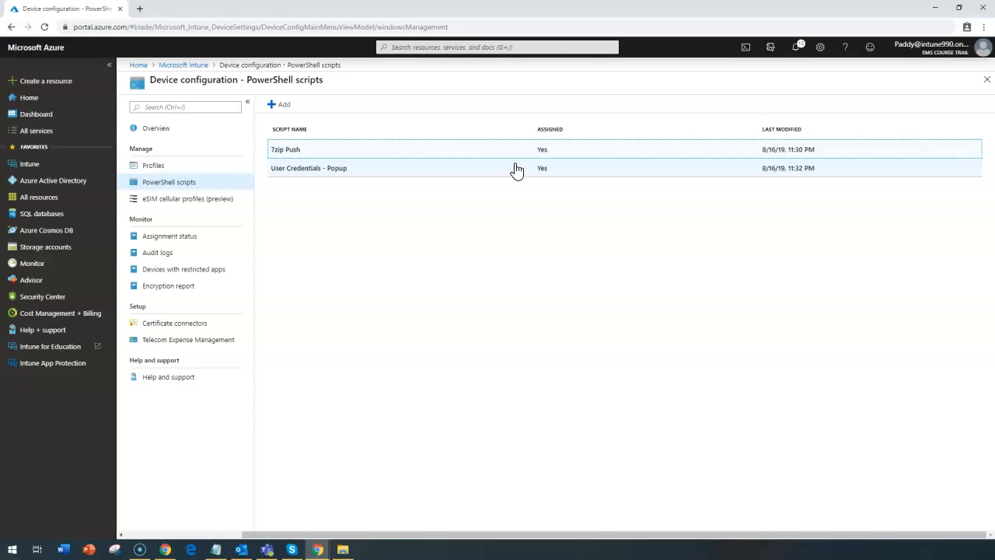
mouse_move(488, 357)
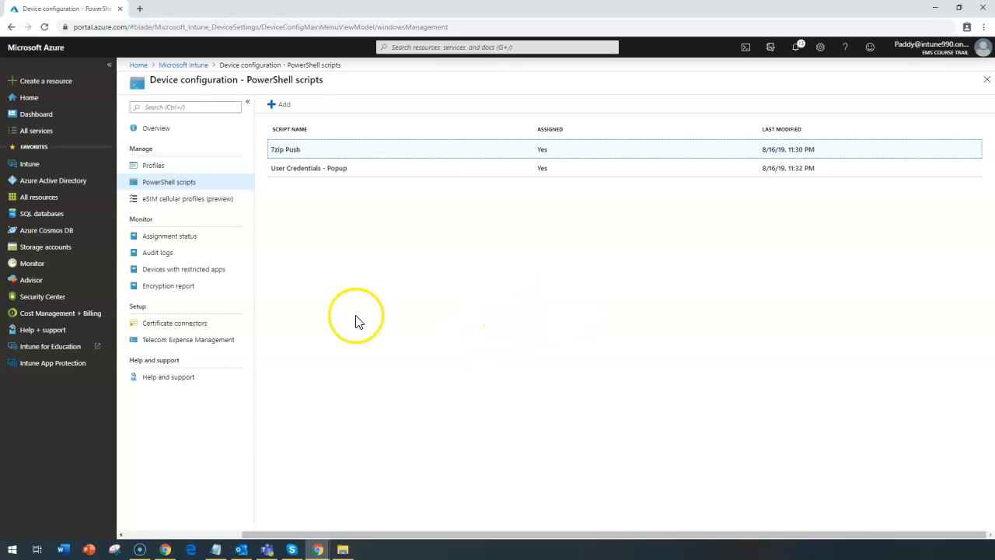
mouse_move(434, 392)
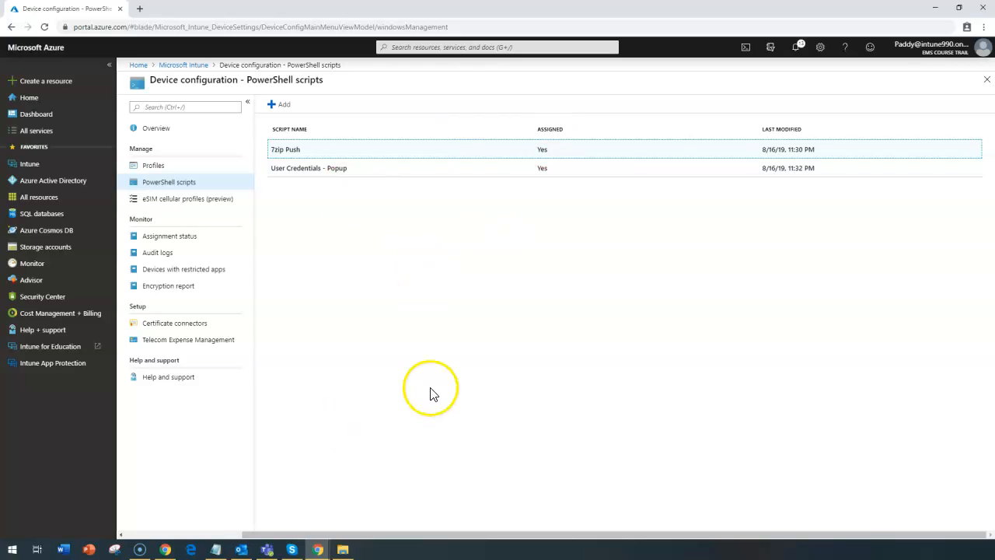
mouse_move(48, 472)
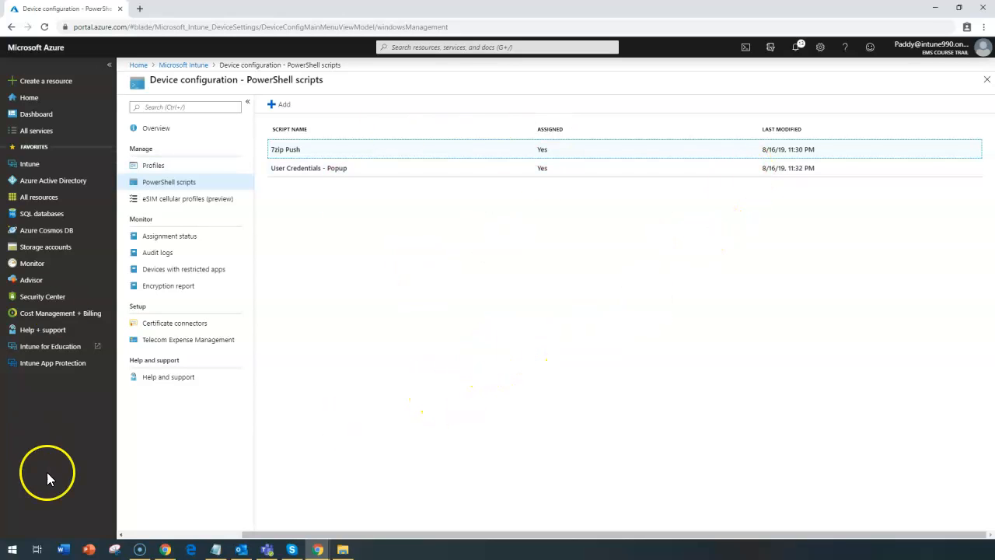
mouse_move(15, 544)
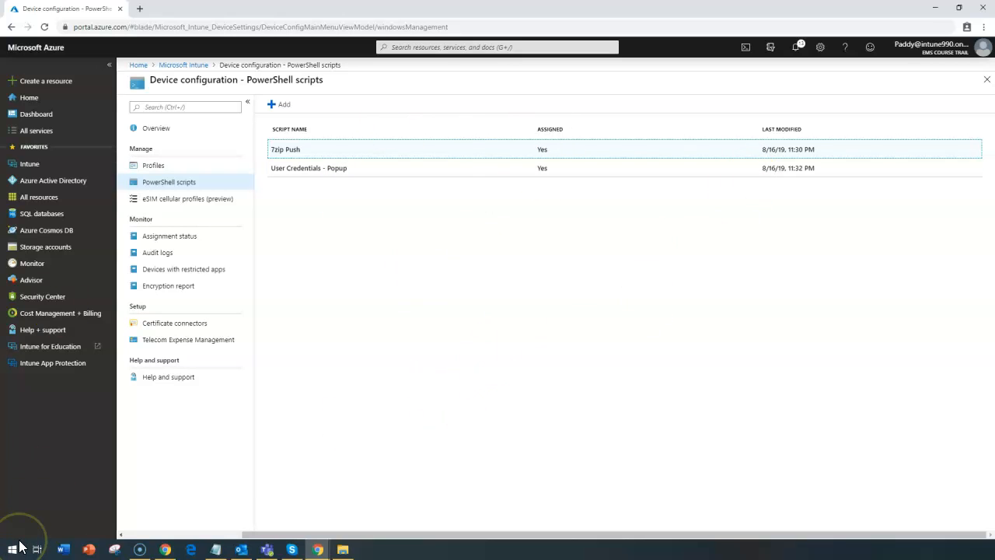